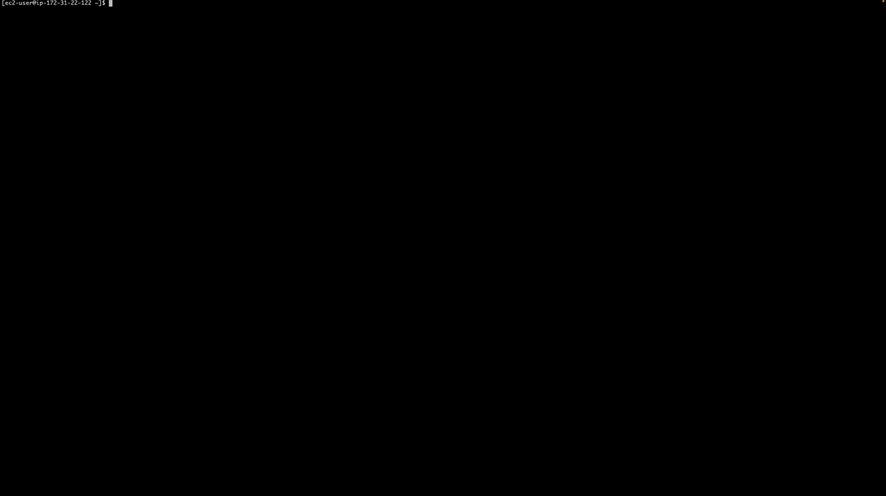
Step: List the home directory with ls -lrt and read through the printed setup_n8n_docker.sh script
{"action": "key", "text": "Return"}
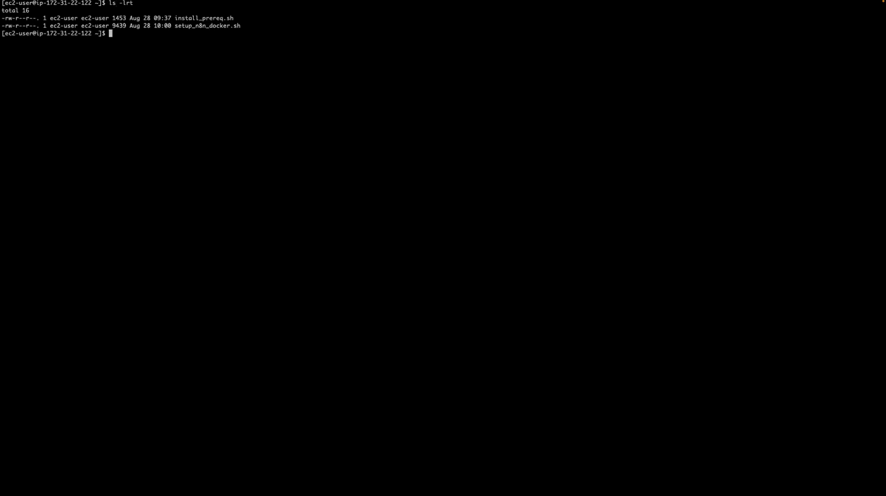
{"action": "double_click", "coordinate": [207, 26]}
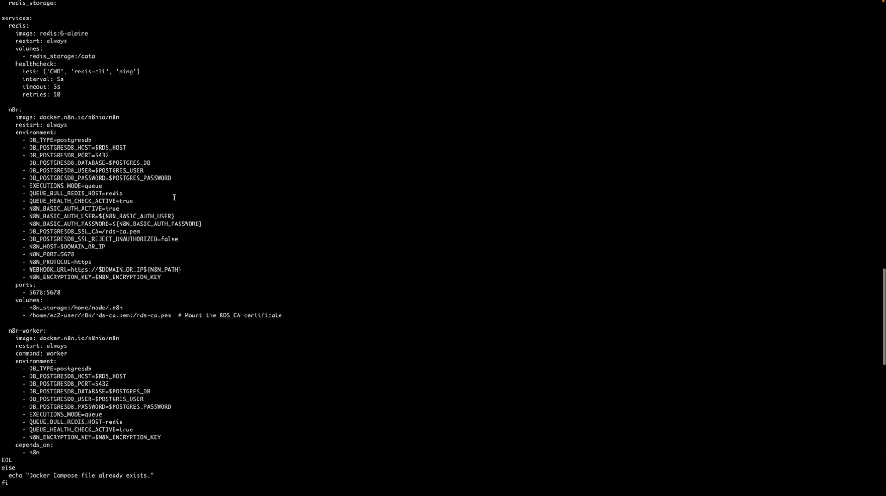
{"action": "scroll", "scroll_direction": "up", "scroll_amount": 3}
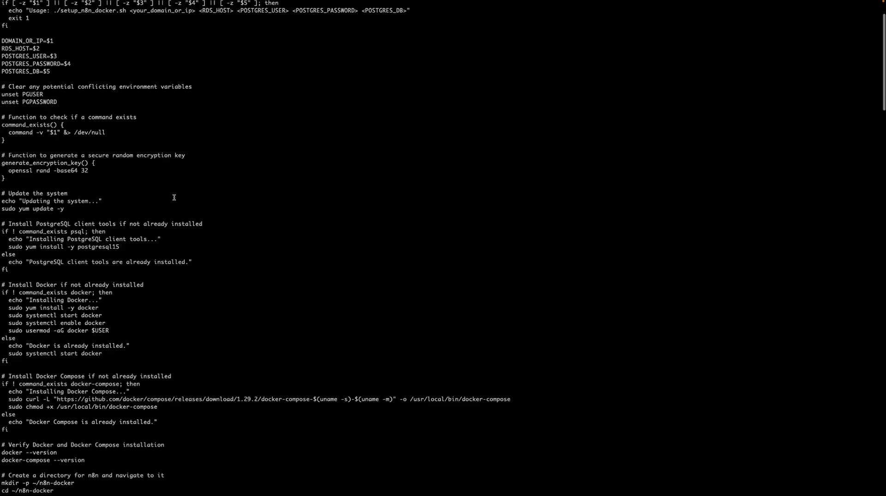
{"action": "scroll", "scroll_direction": "down", "scroll_amount": 3}
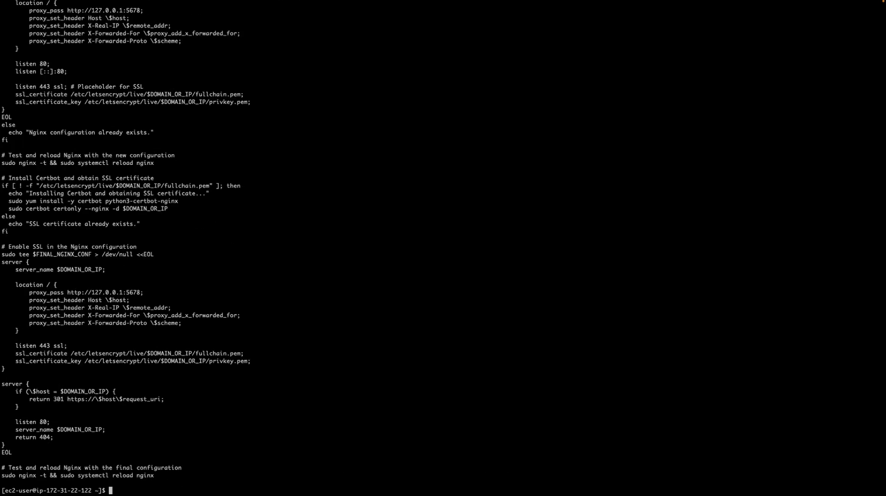
{"action": "scroll", "scroll_direction": "up", "scroll_amount": 3}
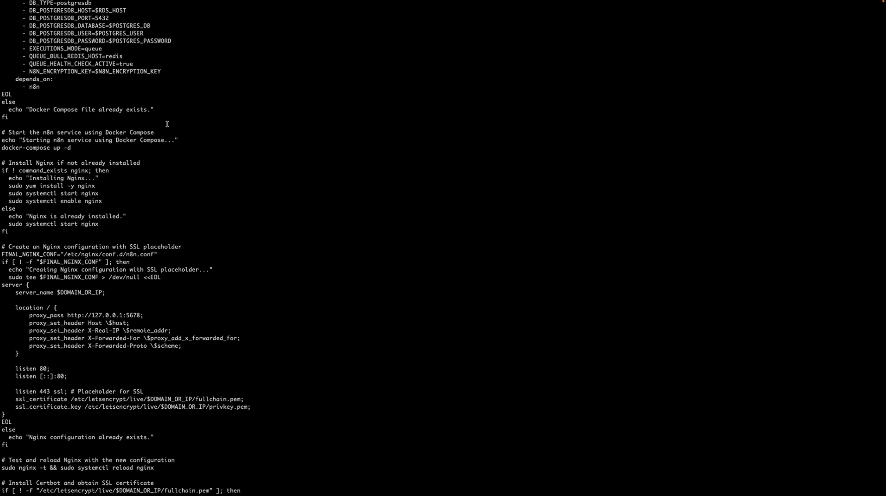
{"action": "scroll", "scroll_direction": "up", "scroll_amount": 3}
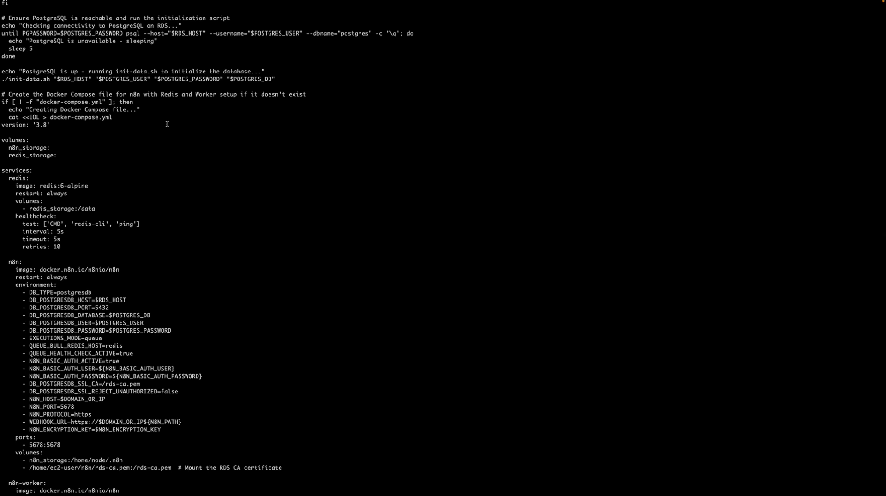
{"action": "scroll", "scroll_direction": "up", "scroll_amount": 3}
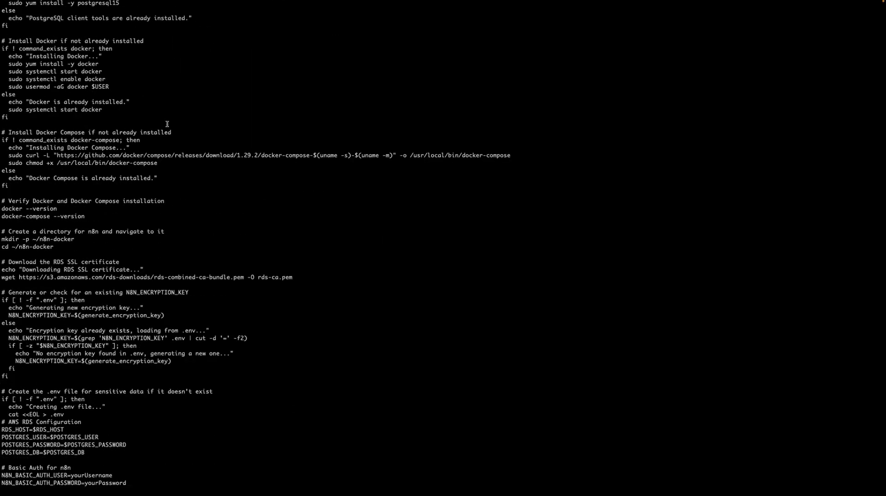
{"action": "scroll", "scroll_direction": "up", "scroll_amount": 3}
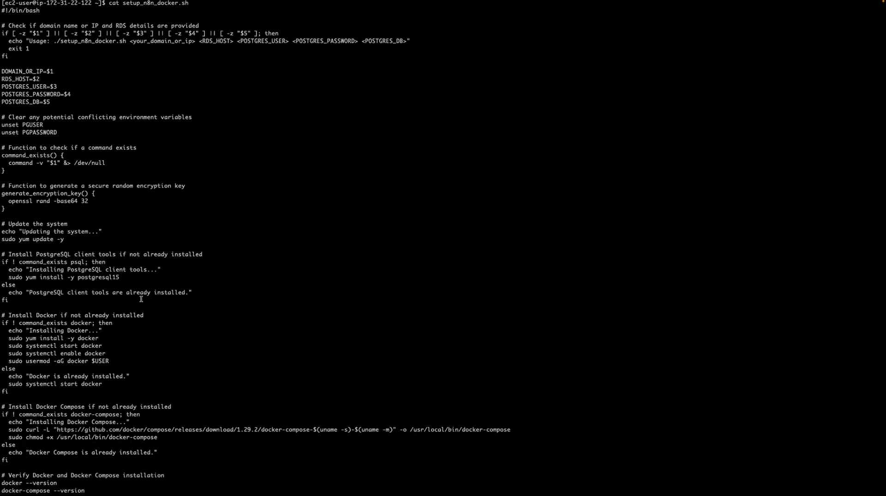
{"action": "mouse_move", "coordinate": [77, 95]}
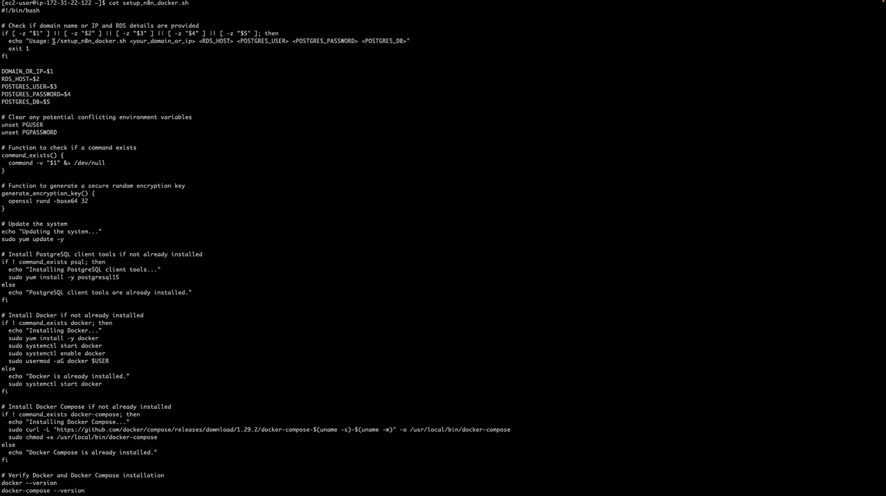
{"action": "left_click_drag", "start_coordinate": [53, 41], "coordinate": [357, 41]}
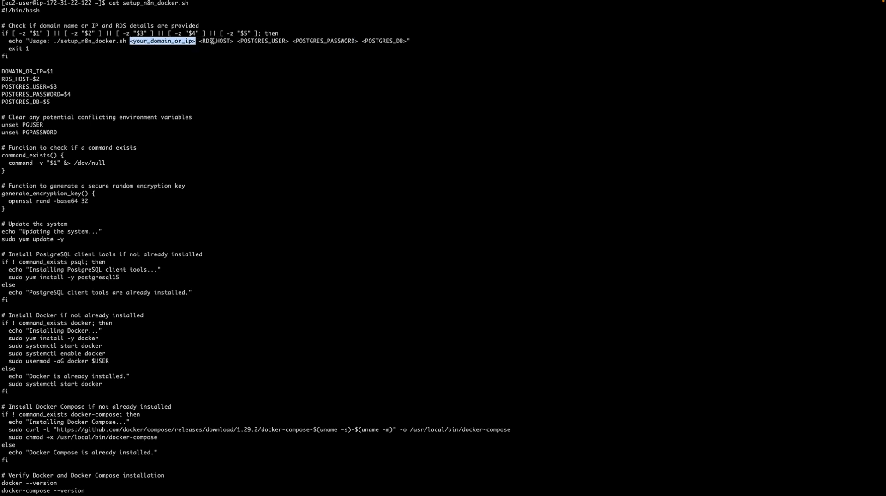
{"action": "double_click", "coordinate": [215, 42]}
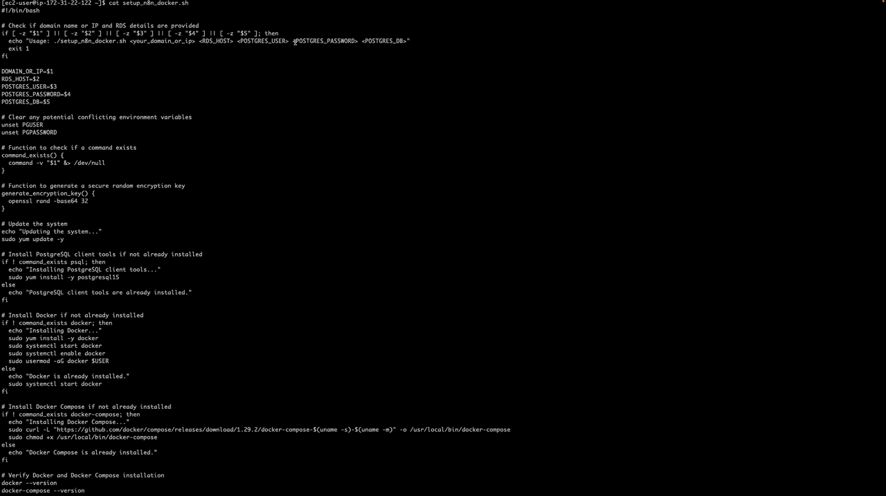
{"action": "double_click", "coordinate": [326, 40]}
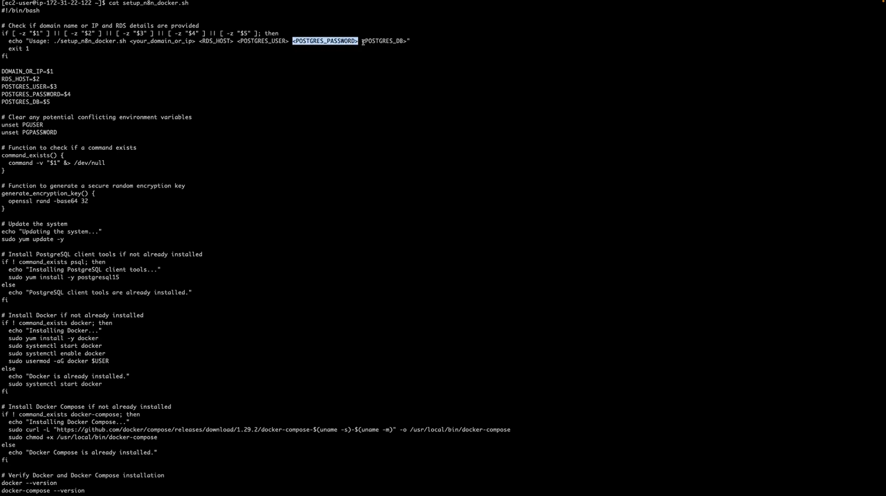
{"action": "double_click", "coordinate": [386, 41]}
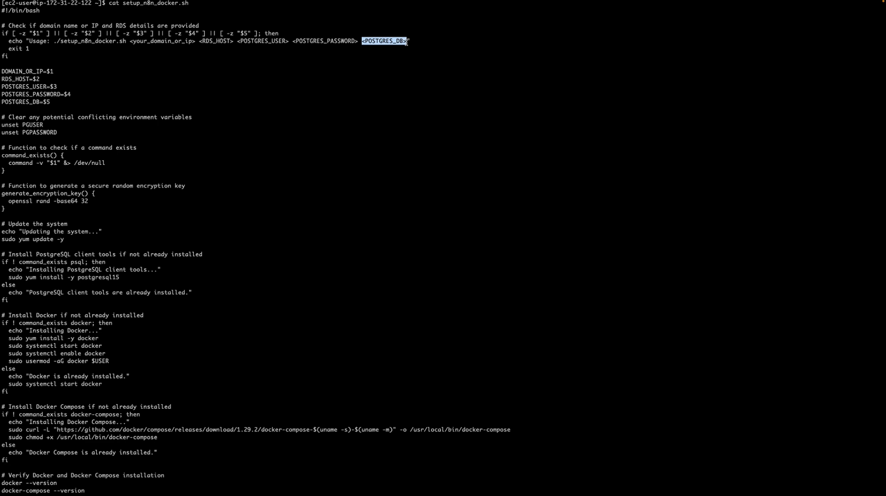
{"action": "mouse_move", "coordinate": [209, 130]}
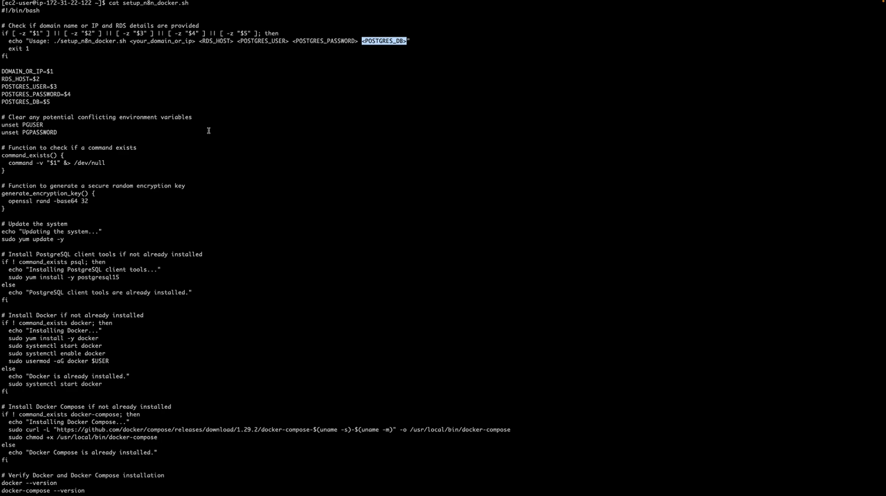
{"action": "mouse_move", "coordinate": [126, 163]}
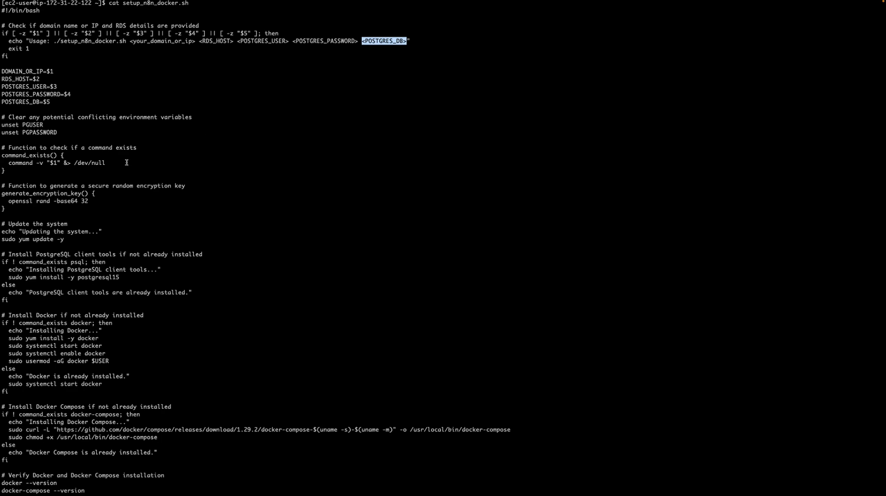
{"action": "mouse_move", "coordinate": [61, 180]}
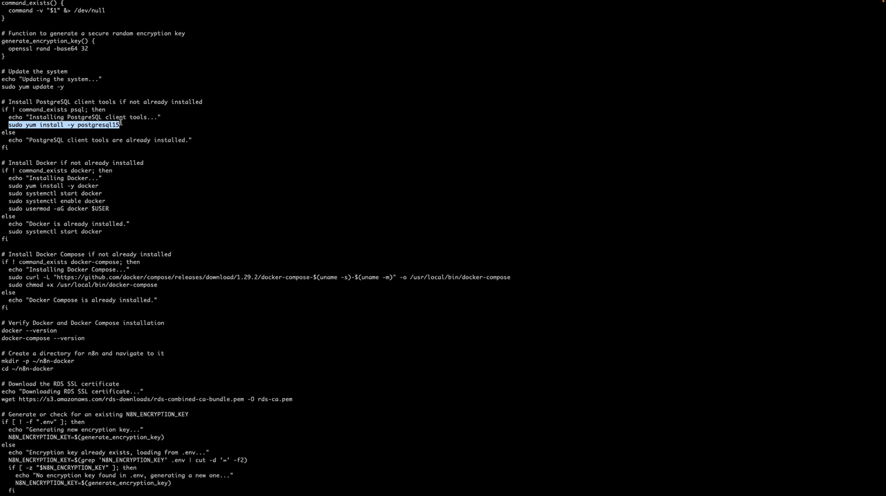
{"action": "mouse_move", "coordinate": [62, 136]}
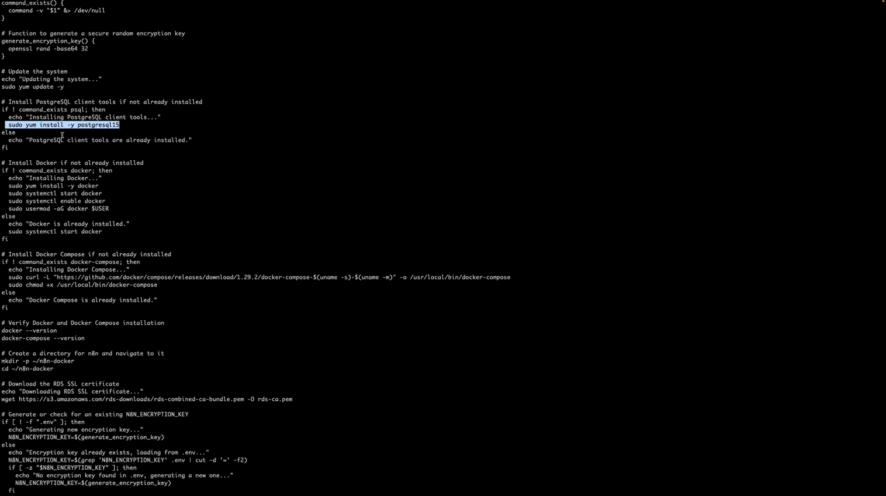
{"action": "scroll", "scroll_direction": "down", "scroll_amount": 3}
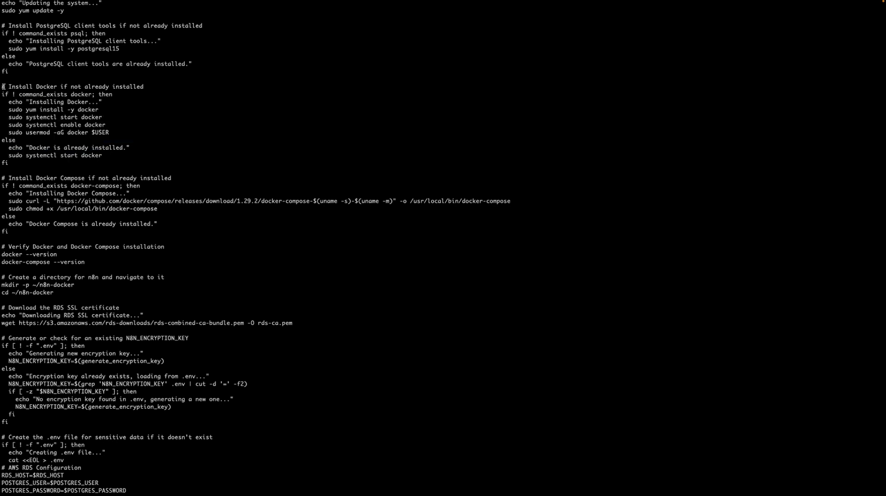
{"action": "left_click_drag", "start_coordinate": [2, 86], "coordinate": [113, 139]}
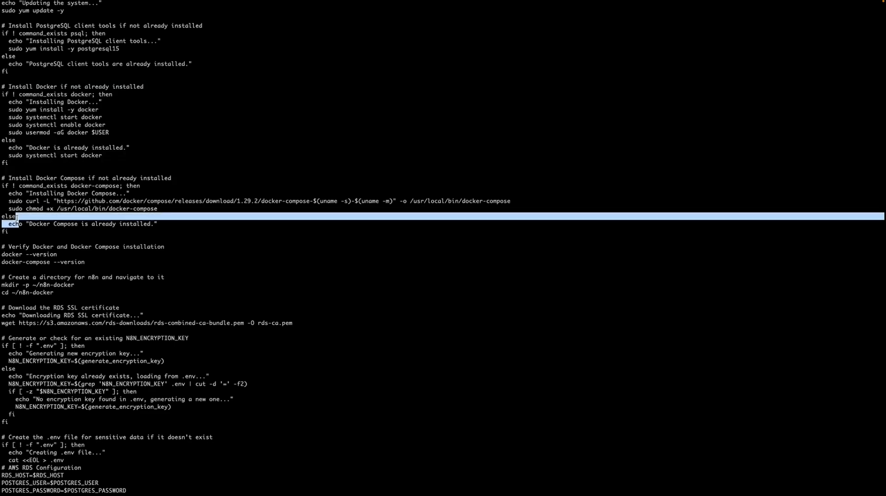
{"action": "scroll", "scroll_direction": "down", "scroll_amount": 3}
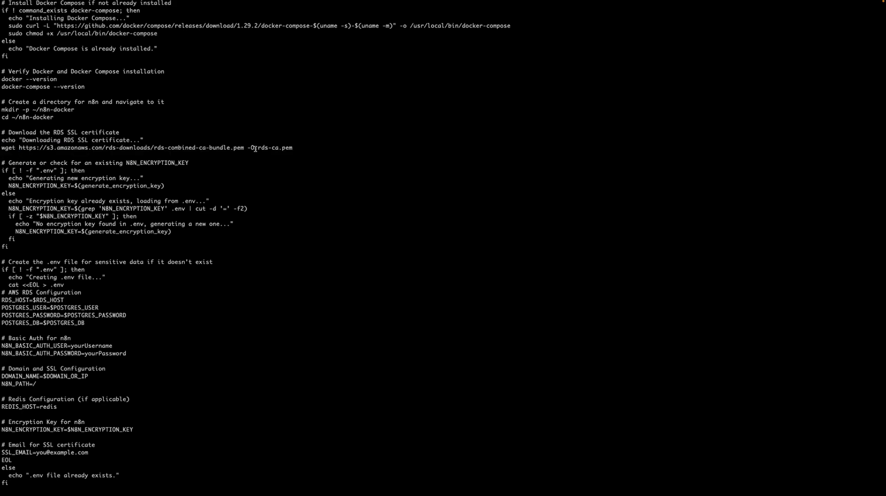
{"action": "scroll", "scroll_direction": "down", "scroll_amount": 3}
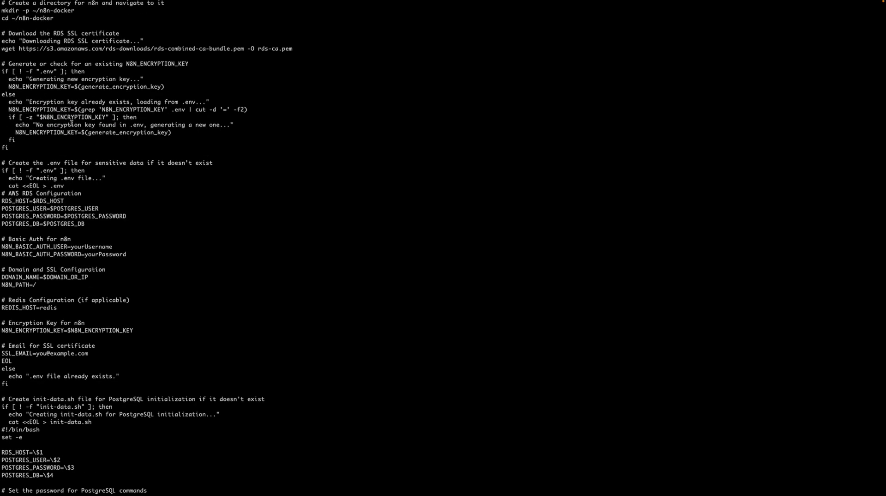
{"action": "double_click", "coordinate": [32, 87]}
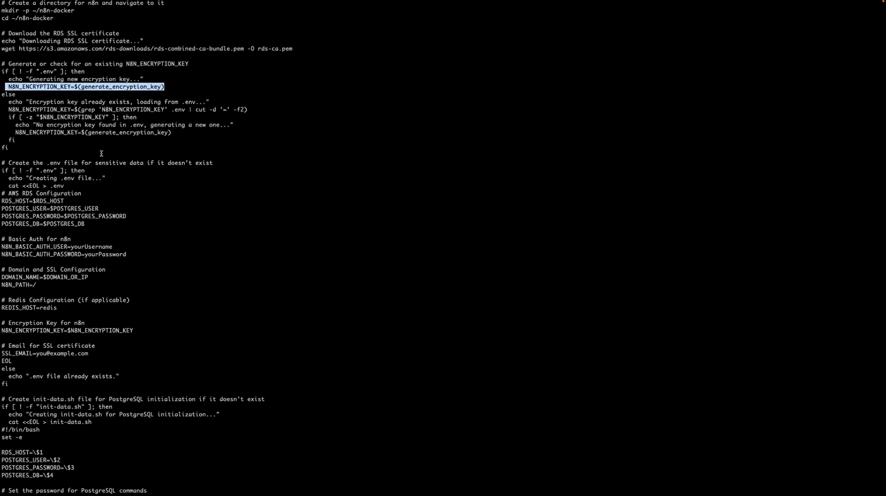
{"action": "scroll", "scroll_direction": "down", "scroll_amount": 3}
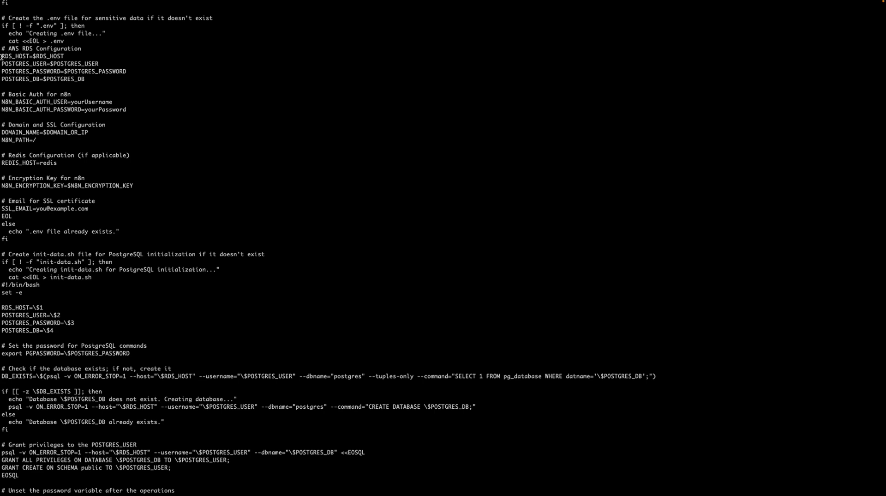
{"action": "left_click_drag", "start_coordinate": [0, 56], "coordinate": [91, 79]}
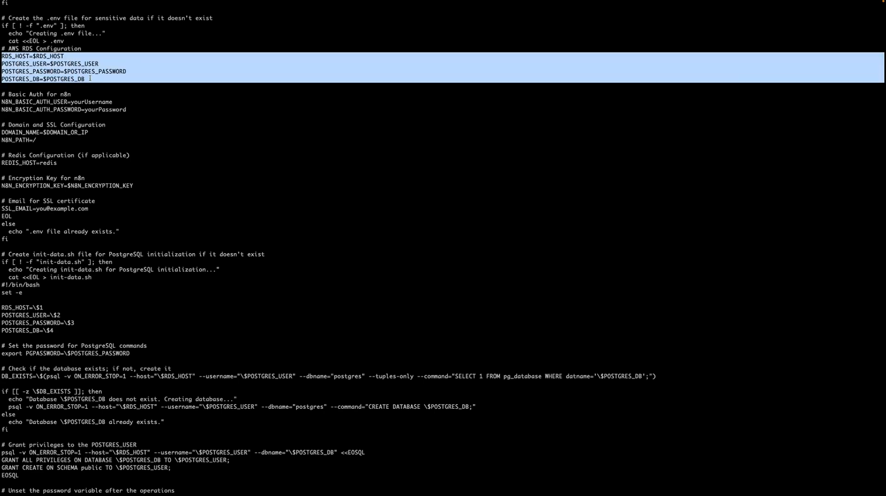
{"action": "scroll", "scroll_direction": "down", "scroll_amount": 3}
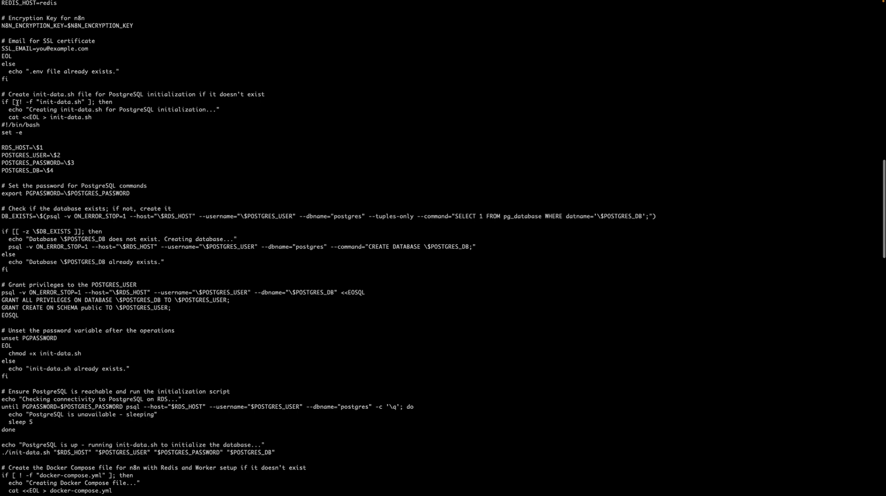
{"action": "double_click", "coordinate": [46, 101]}
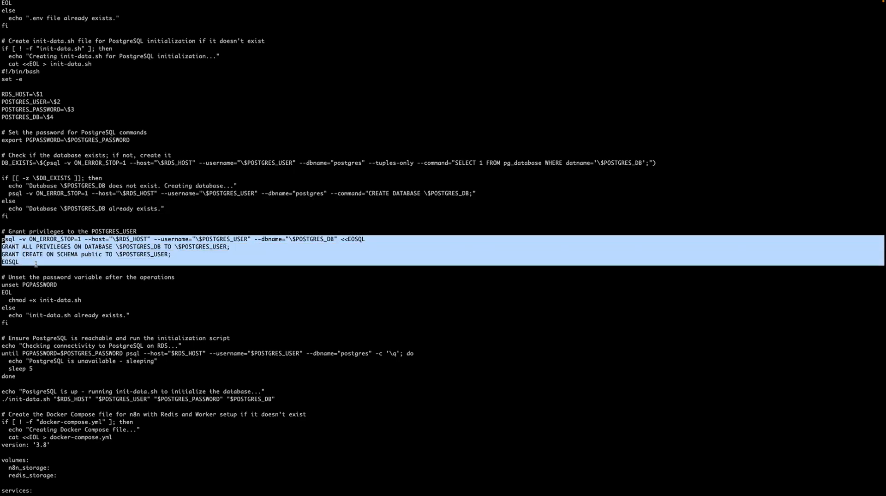
{"action": "scroll", "scroll_direction": "down", "scroll_amount": 3}
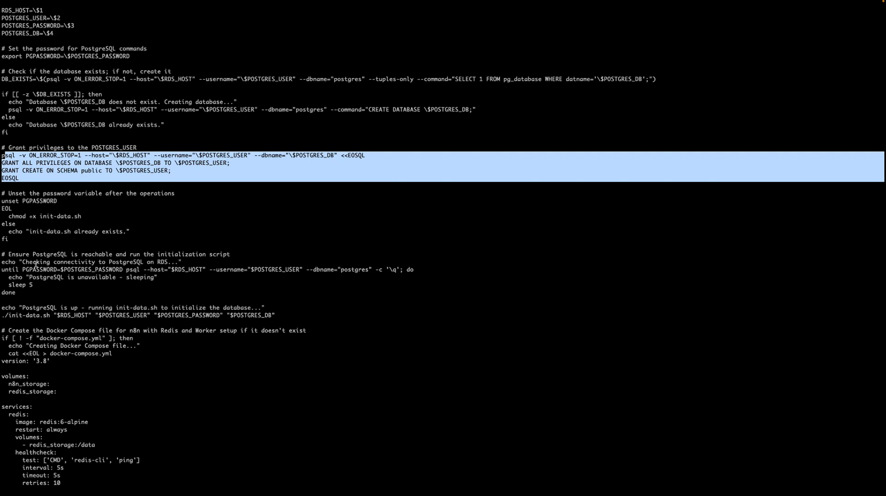
{"action": "scroll", "scroll_direction": "down", "scroll_amount": 3}
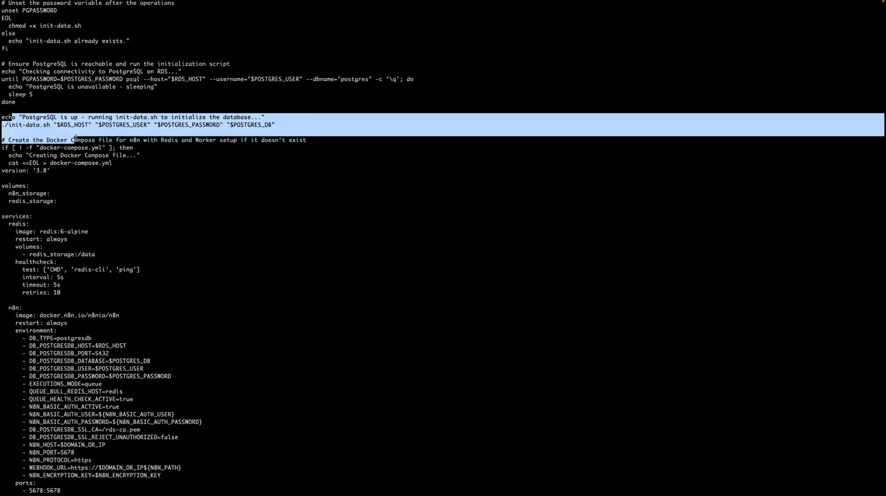
{"action": "scroll", "scroll_direction": "down", "scroll_amount": 3}
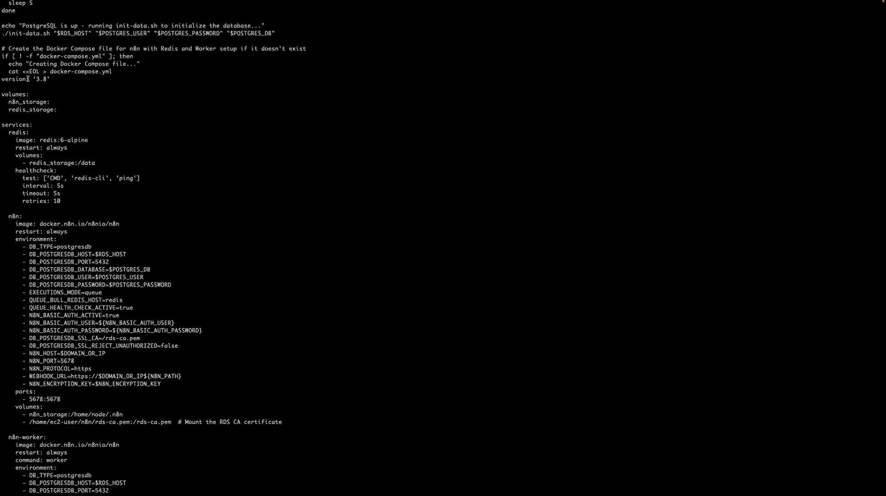
{"action": "left_click_drag", "start_coordinate": [49, 72], "coordinate": [102, 128]}
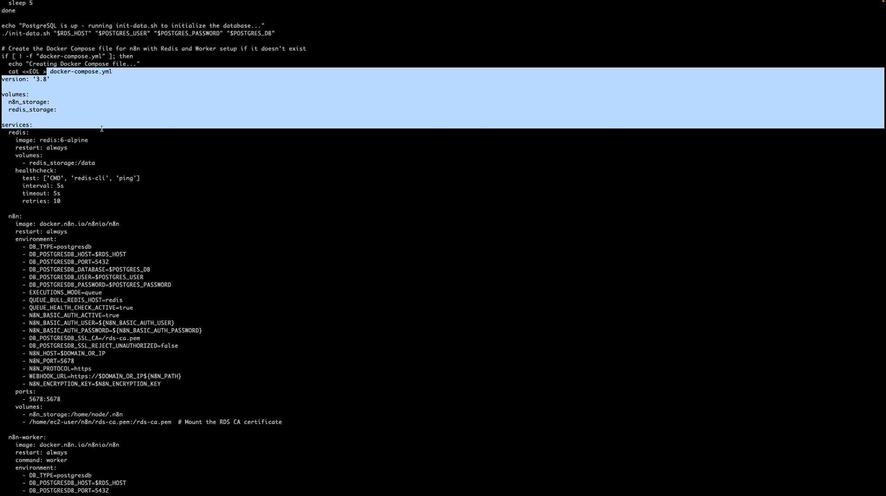
{"action": "scroll", "scroll_direction": "down", "scroll_amount": 3}
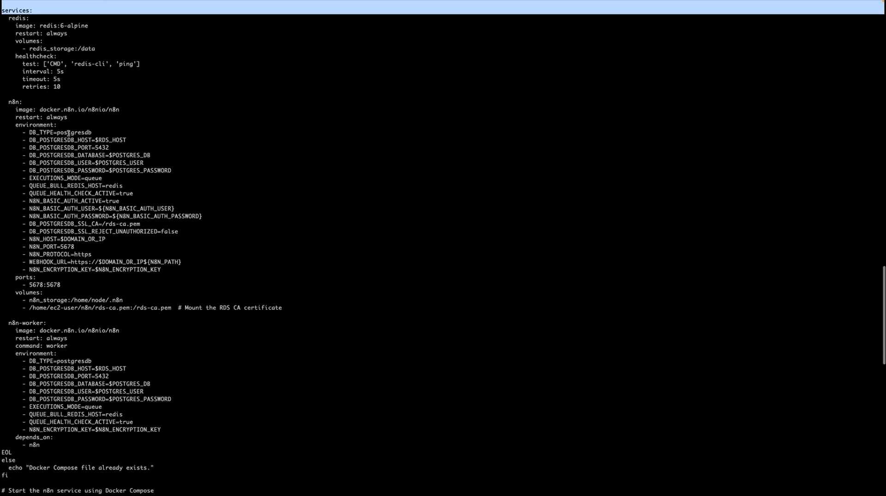
{"action": "left_click_drag", "start_coordinate": [70, 132], "coordinate": [102, 201]}
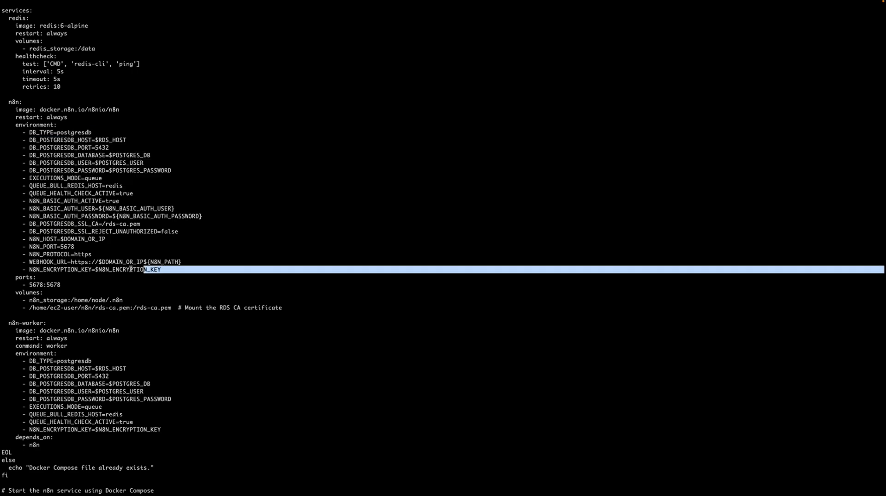
{"action": "mouse_move", "coordinate": [127, 293]}
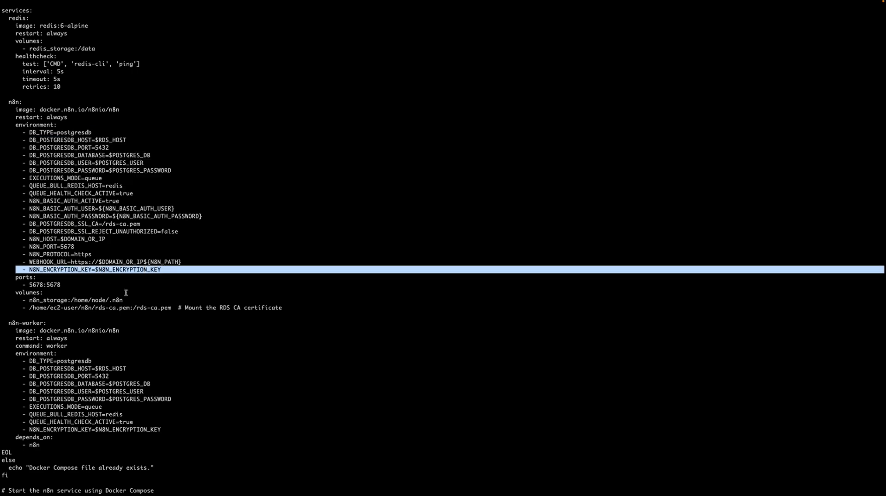
{"action": "scroll", "scroll_direction": "down", "scroll_amount": 3}
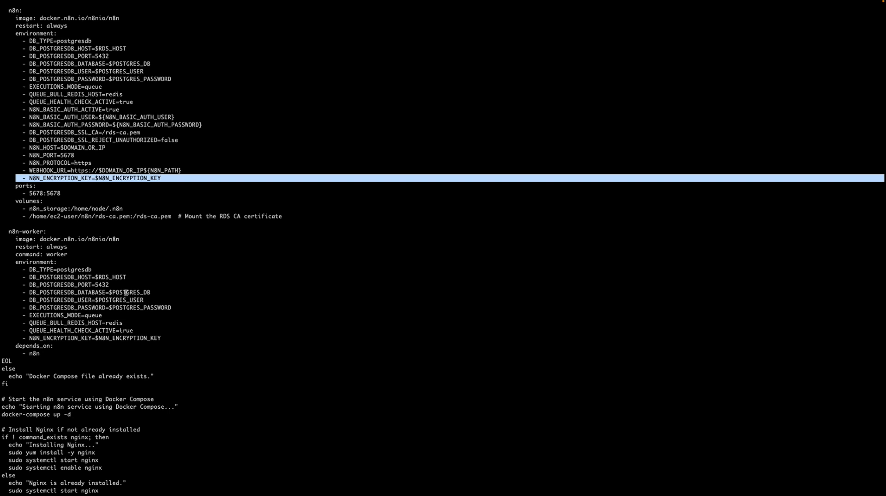
{"action": "mouse_move", "coordinate": [43, 208]}
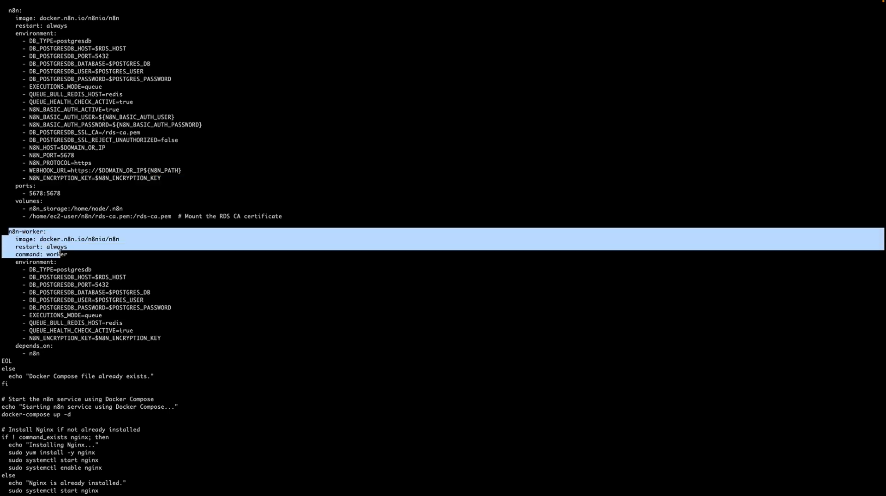
{"action": "scroll", "scroll_direction": "up", "scroll_amount": 3}
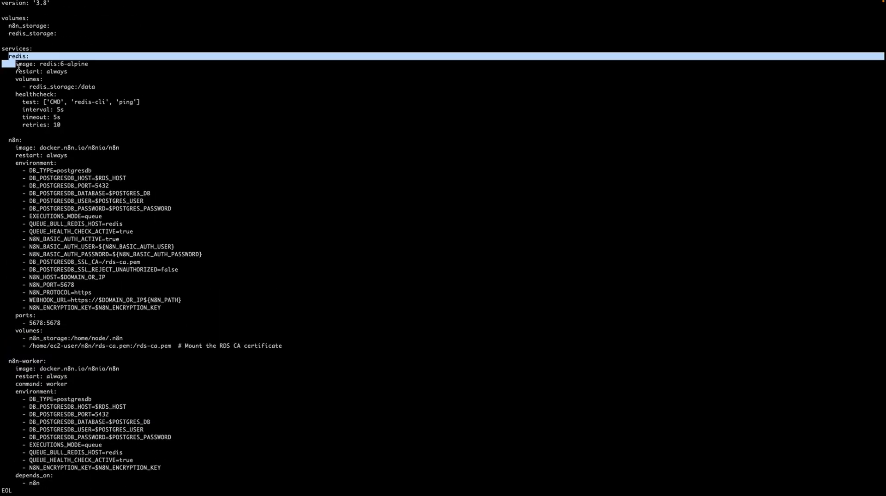
{"action": "scroll", "scroll_direction": "down", "scroll_amount": 3}
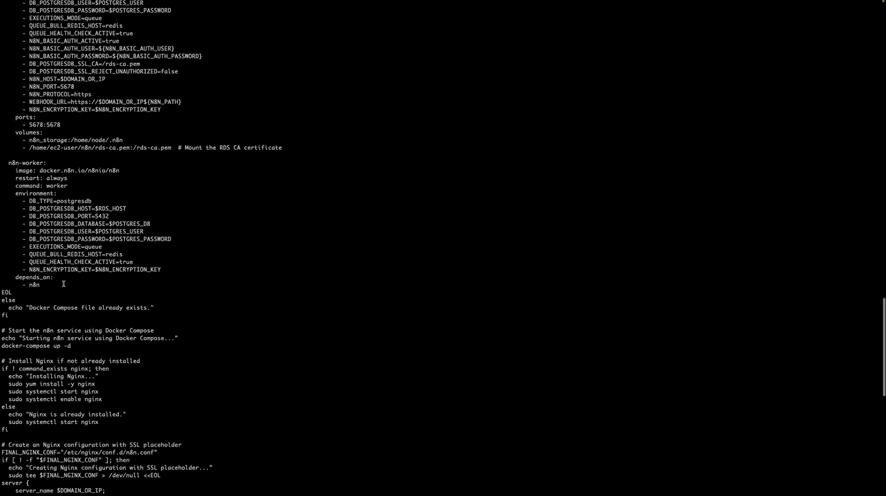
{"action": "scroll", "scroll_direction": "up", "scroll_amount": 3}
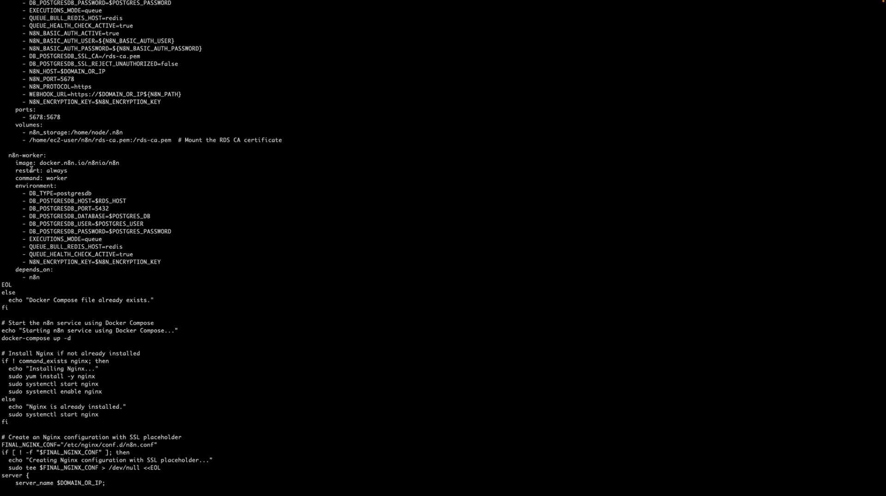
{"action": "mouse_move", "coordinate": [6, 157]}
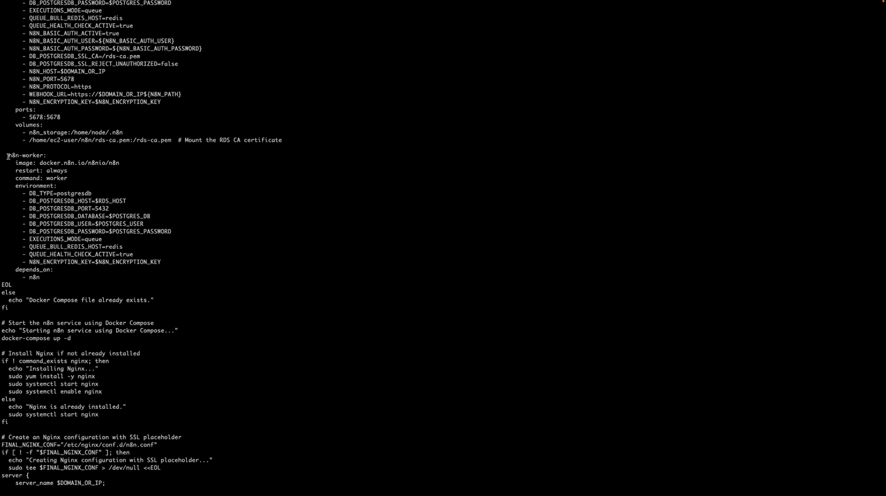
{"action": "mouse_move", "coordinate": [34, 173]}
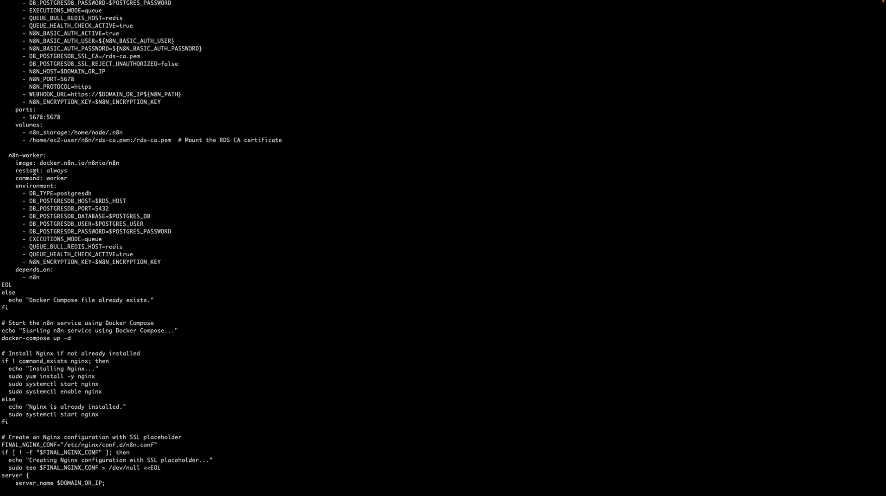
{"action": "mouse_move", "coordinate": [36, 192]}
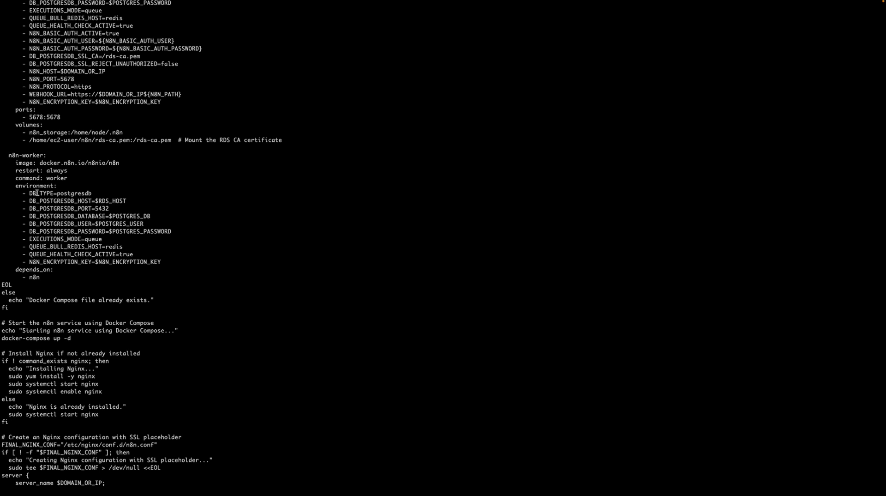
{"action": "mouse_move", "coordinate": [67, 214]}
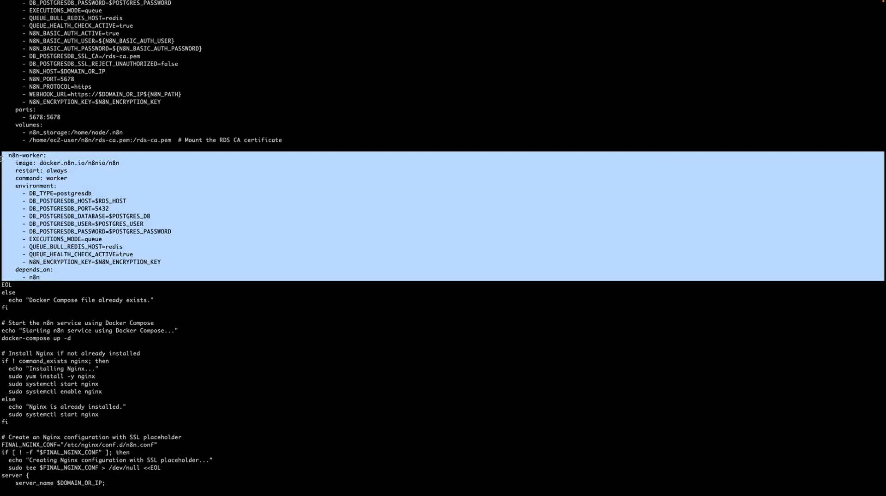
{"action": "scroll", "scroll_direction": "down", "scroll_amount": 3}
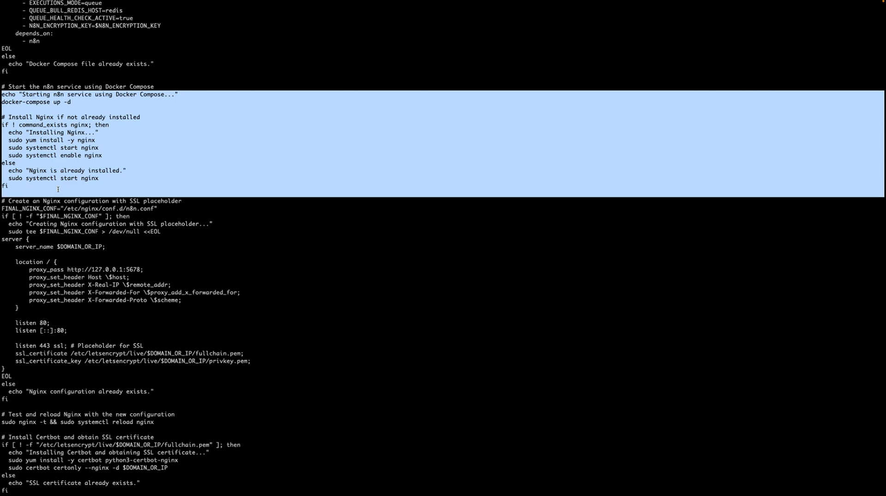
{"action": "scroll", "scroll_direction": "down", "scroll_amount": 3}
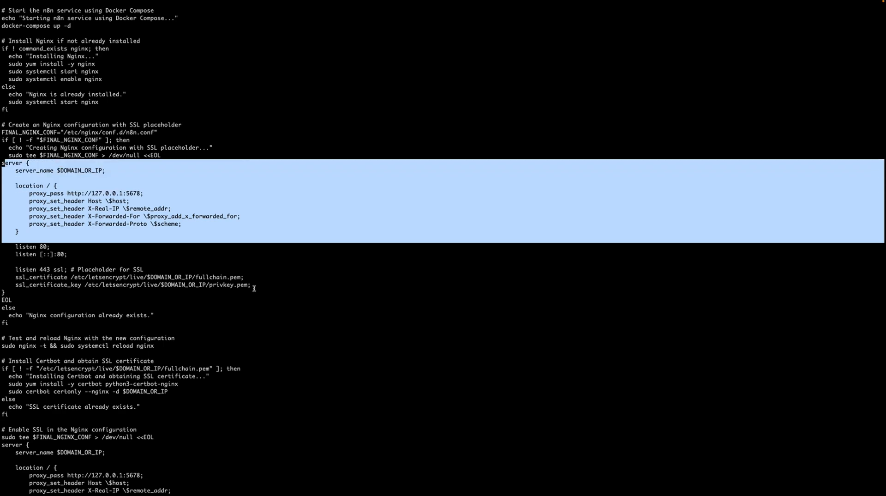
{"action": "scroll", "scroll_direction": "down", "scroll_amount": 3}
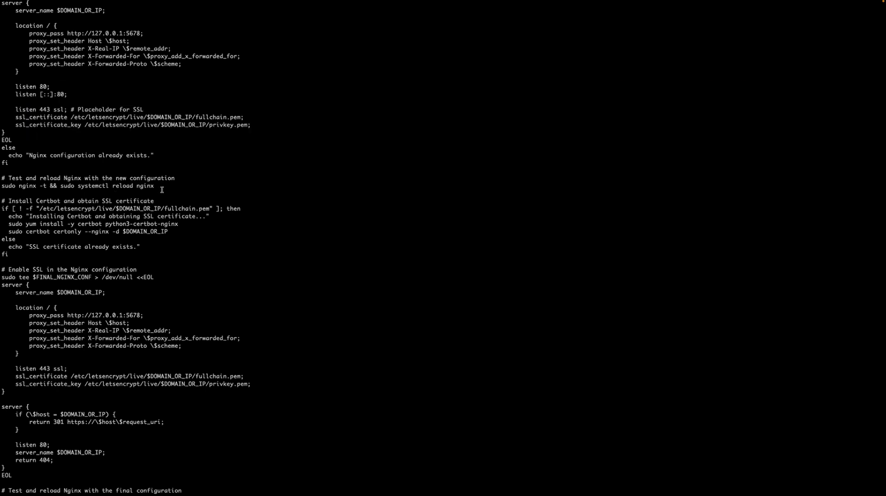
{"action": "scroll", "scroll_direction": "down", "scroll_amount": 3}
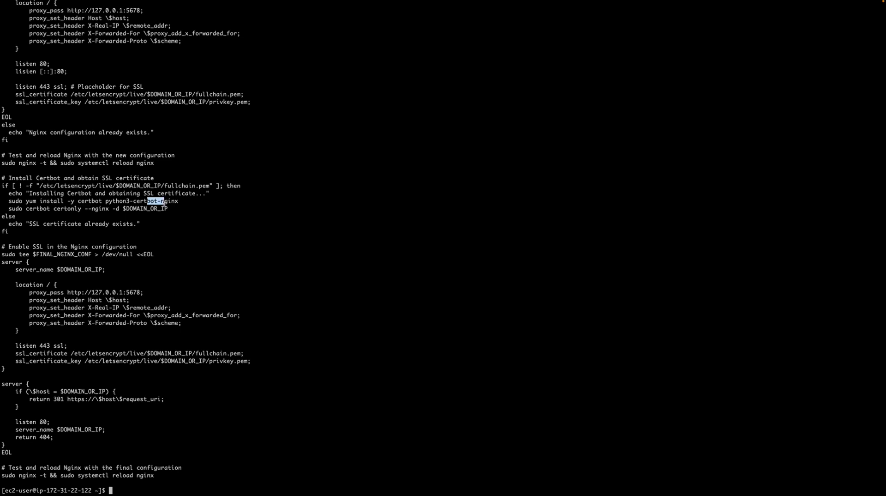
{"action": "left_click", "coordinate": [141, 201]}
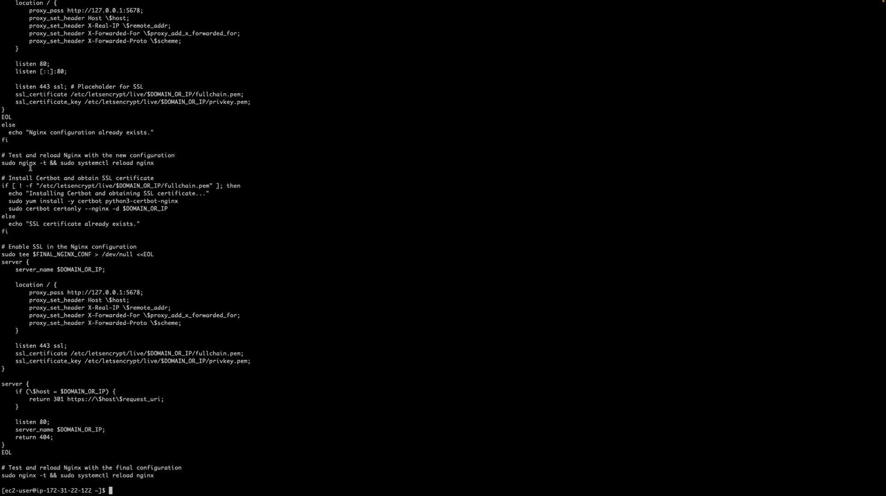
{"action": "double_click", "coordinate": [74, 474]}
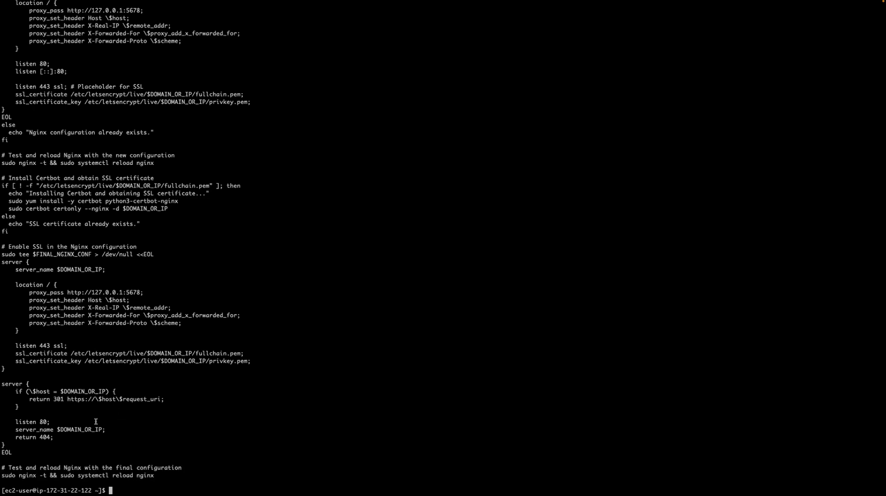
{"action": "scroll", "scroll_direction": "up", "scroll_amount": 3}
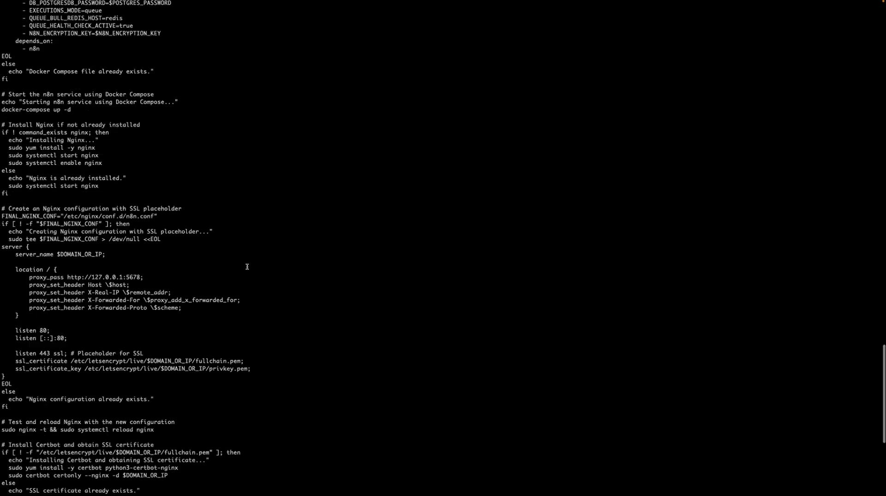
{"action": "scroll", "scroll_direction": "up", "scroll_amount": 3}
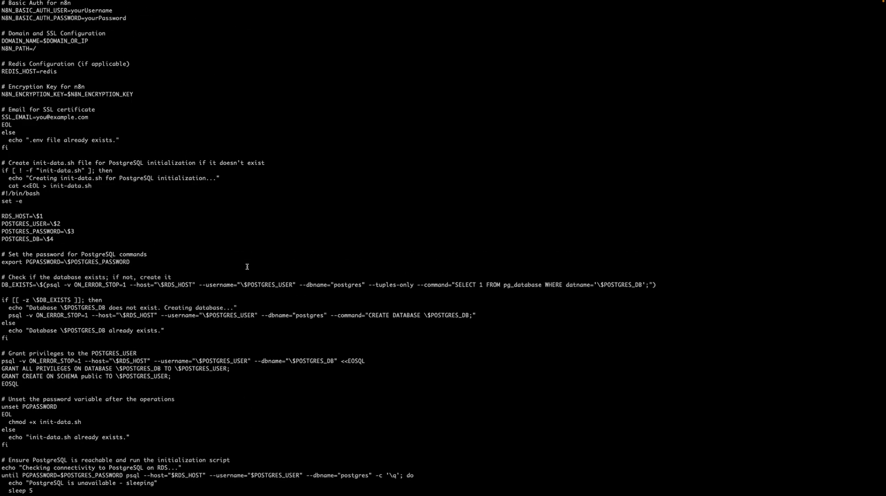
{"action": "scroll", "scroll_direction": "up", "scroll_amount": 3}
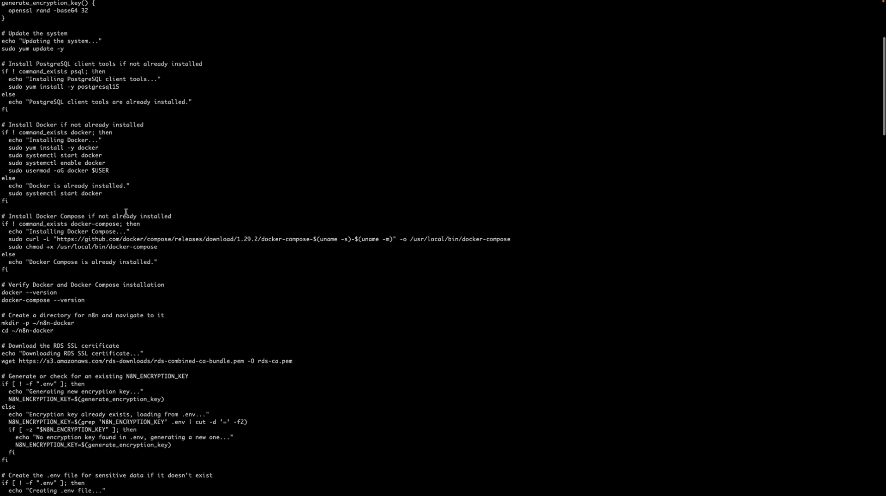
{"action": "scroll", "scroll_direction": "down", "scroll_amount": 3}
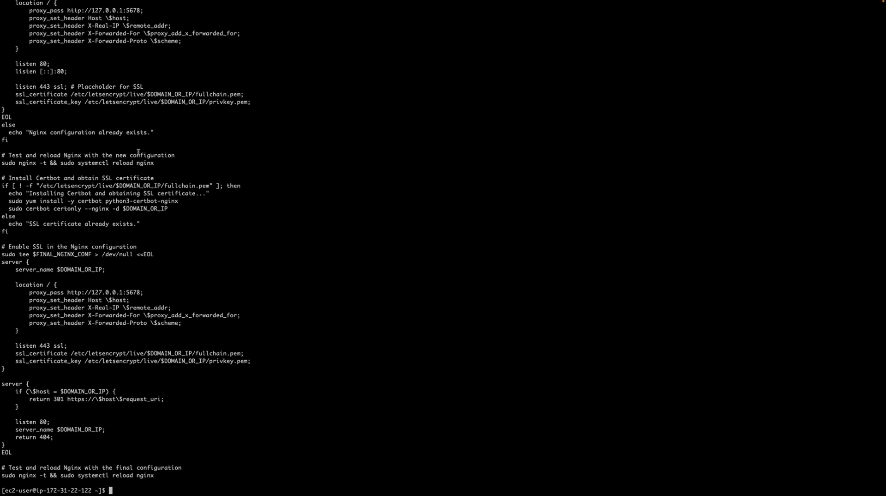
{"action": "type", "text": "chmod 755"}
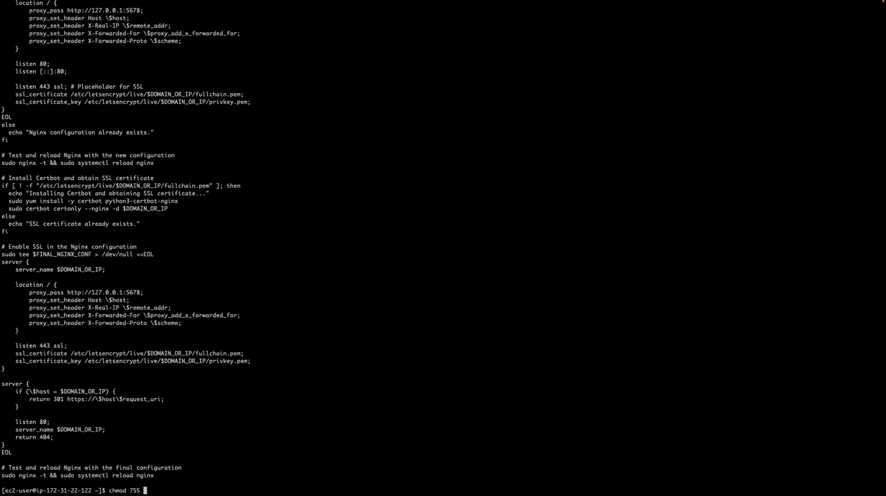
Step: Start the sudo setup_n8n_docker.sh invocation with automatekno2gether.ddns.net as the domain argument
{"action": "scroll", "scroll_direction": "up", "scroll_amount": 3}
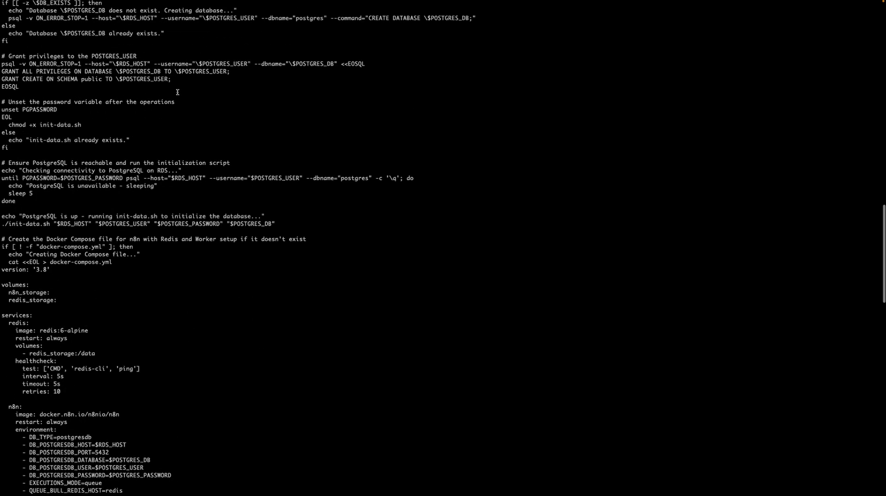
{"action": "scroll", "scroll_direction": "up", "scroll_amount": 3}
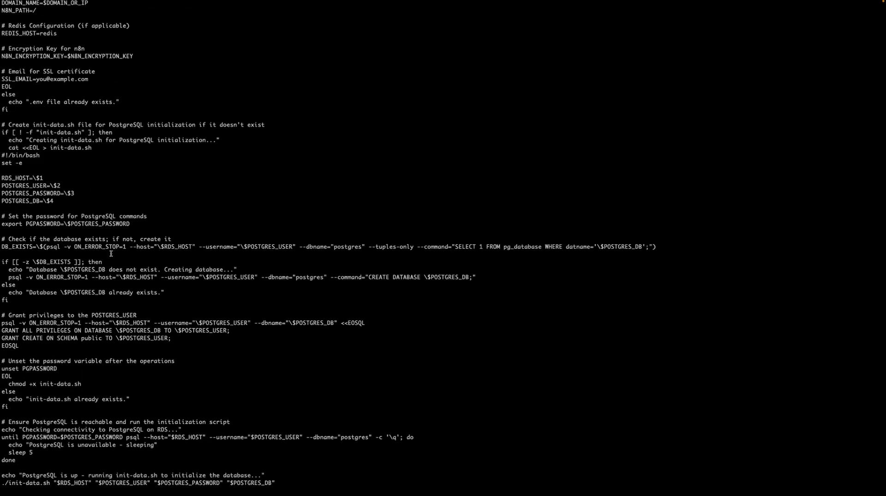
{"action": "scroll", "scroll_direction": "up", "scroll_amount": 3}
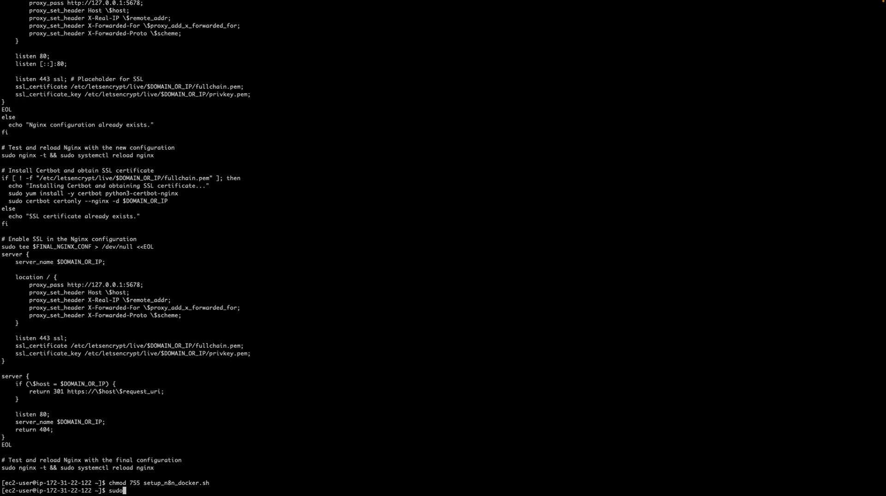
{"action": "type", "text": "setup_n8n_docker.sh <your_domain_or_ip> <RDS_HOST> <POSTGRES_USER> <POSTGRES_PASSWORD> <POSTGRES_DB>"}
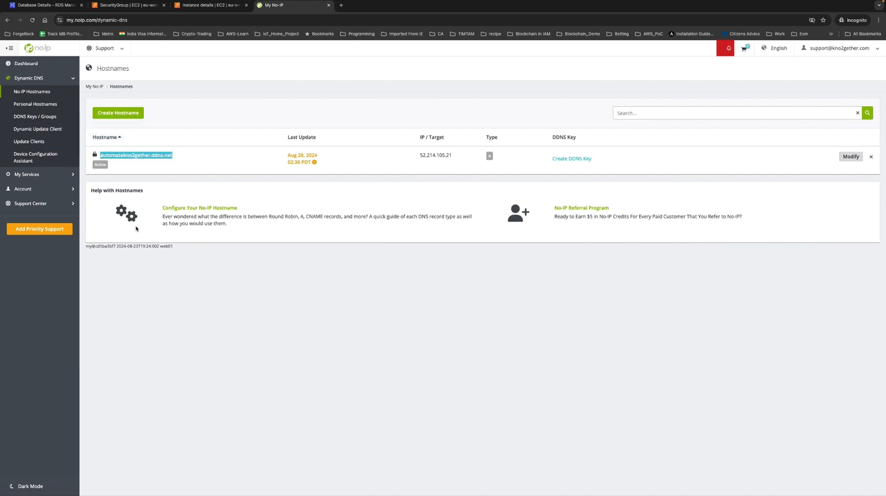
{"action": "mouse_move", "coordinate": [263, 186]}
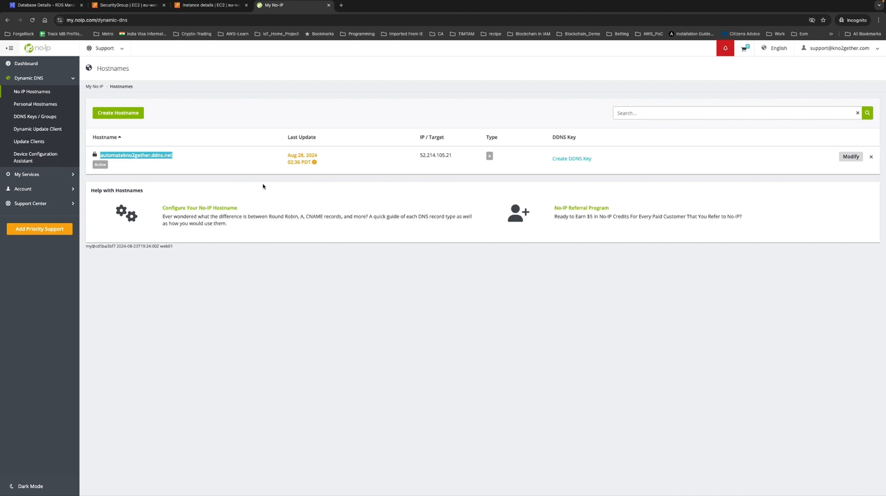
{"action": "mouse_move", "coordinate": [175, 182]}
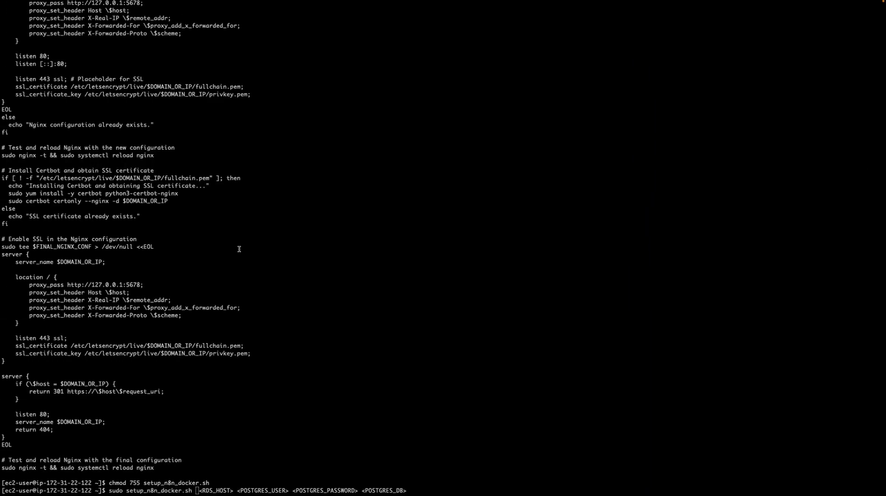
{"action": "type", "text": "automatekno2gether.ddns.net"}
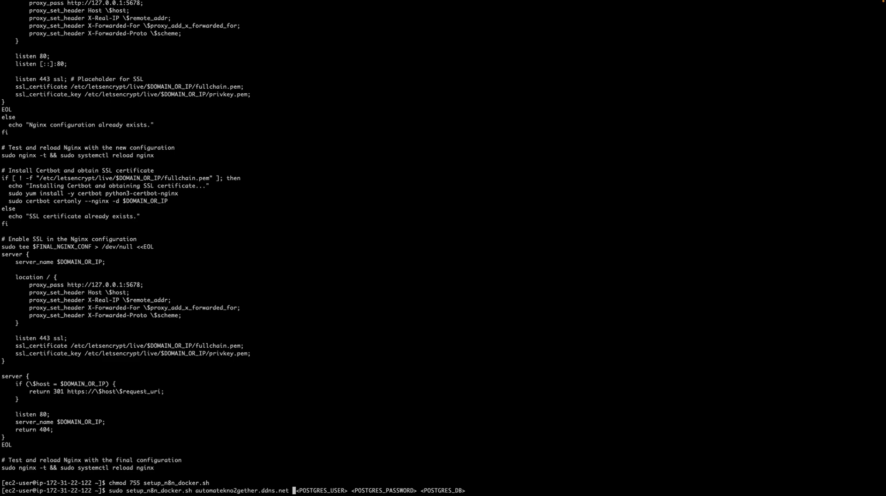
Step: Add the RDS endpoint n8ntestdatabase.c3ge4wsq6qj5.eu-west-1.rds.amazonaws.com and the postgres user as arguments
{"action": "left_click", "coordinate": [289, 5]}
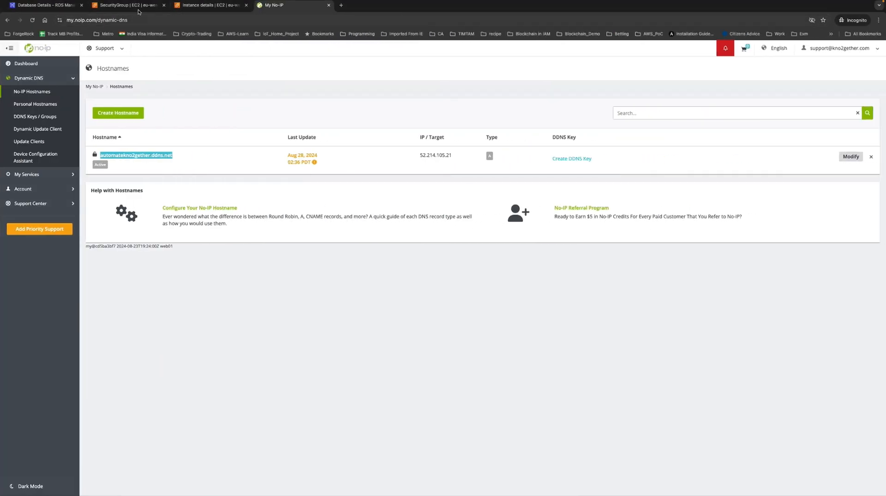
{"action": "left_click", "coordinate": [42, 6]}
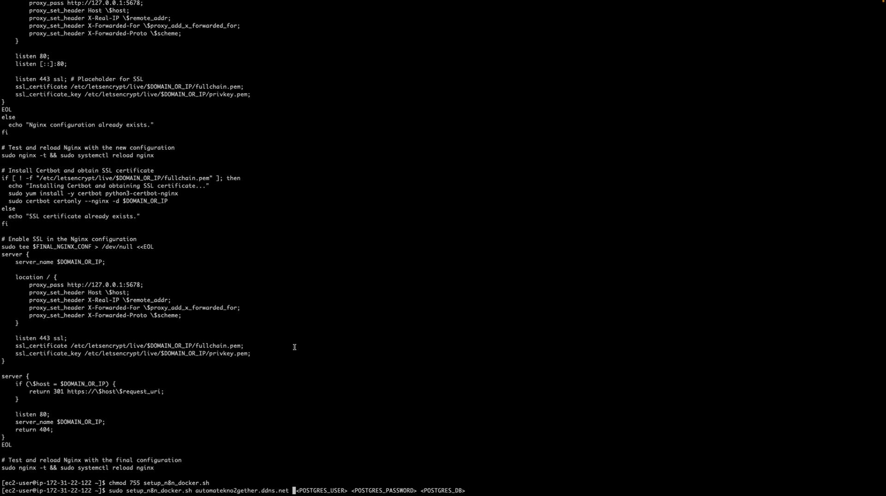
{"action": "type", "text": "n8ntestdatabase.c3ge4wsq6qj5.eu-west-1.rds.amazonaws.com"}
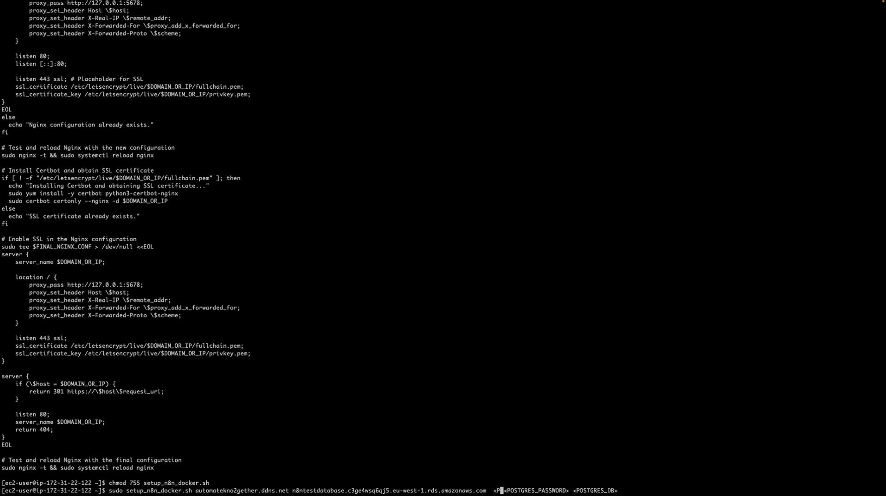
{"action": "type", "text": "ostgres"}
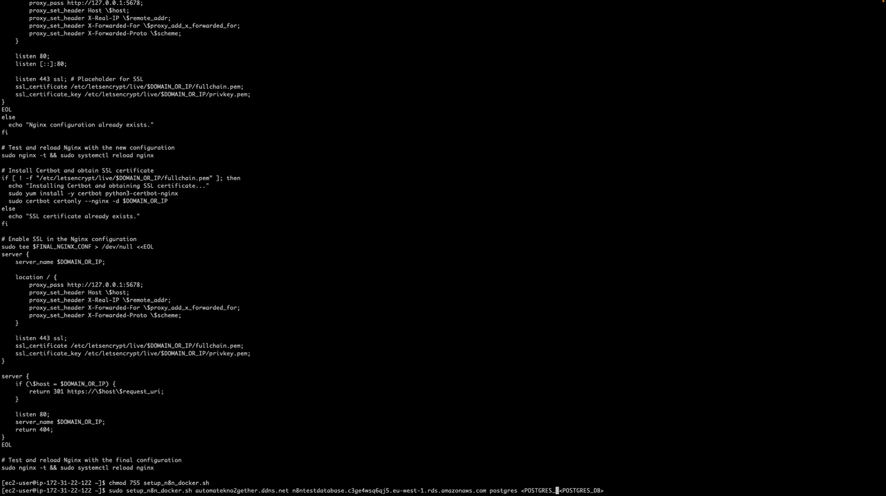
{"action": "mouse_move", "coordinate": [441, 487]}
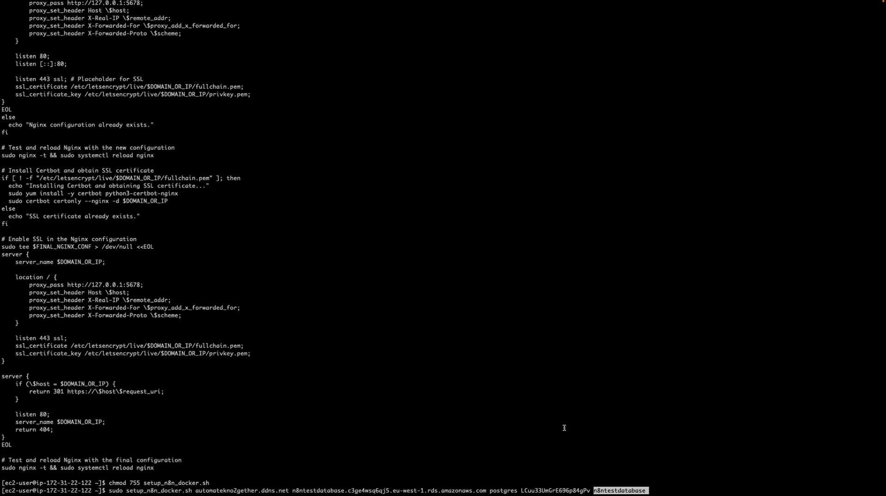
Step: Run the setup script via sudo bash so the containers start and certbot fails on the missing fullchain.pem
{"action": "key", "text": "Return"}
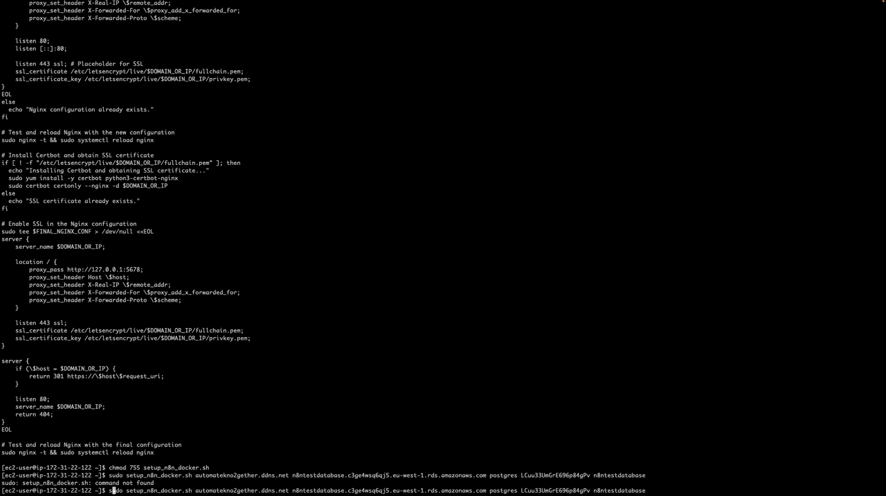
{"action": "type", "text": "bash"}
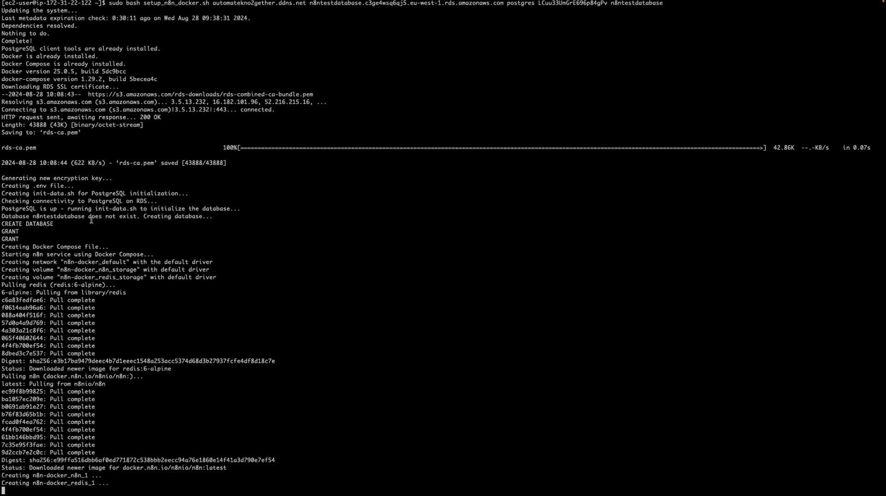
{"action": "scroll", "scroll_direction": "down", "scroll_amount": 3}
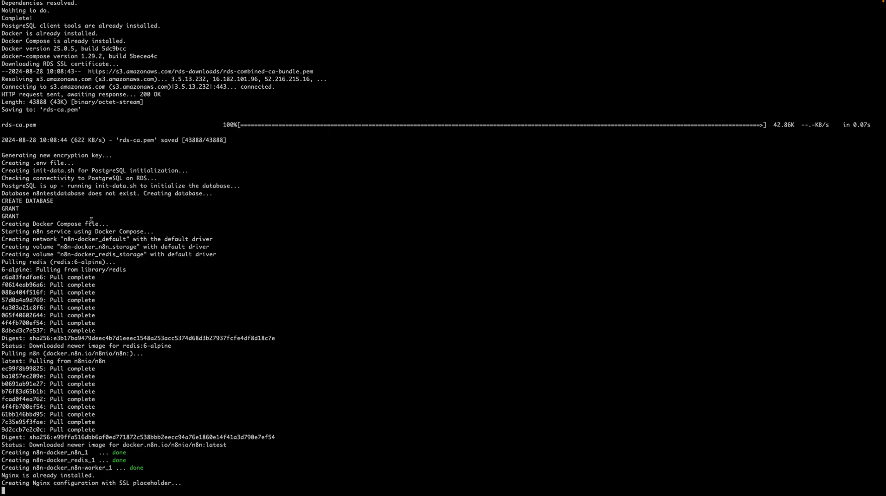
{"action": "scroll", "scroll_direction": "down", "scroll_amount": 3}
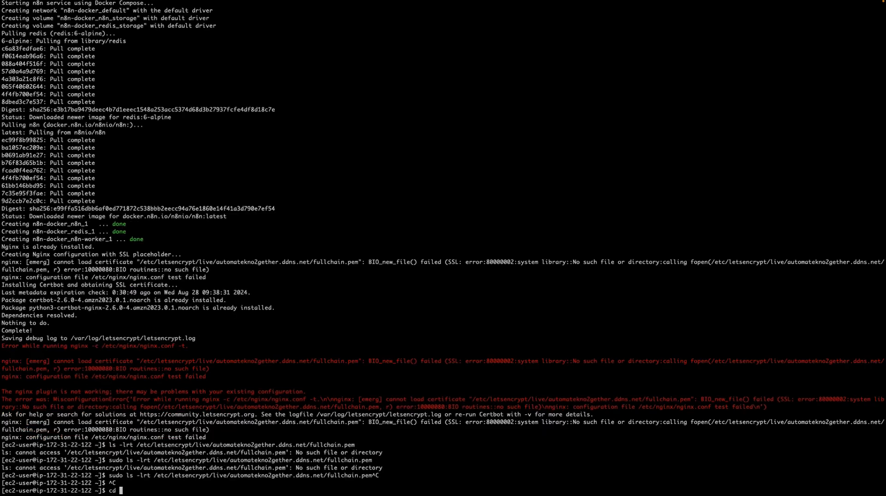
Step: Abandon the half-typed certbot command and print the script again with cat
{"action": "key", "text": "ctrl+c"}
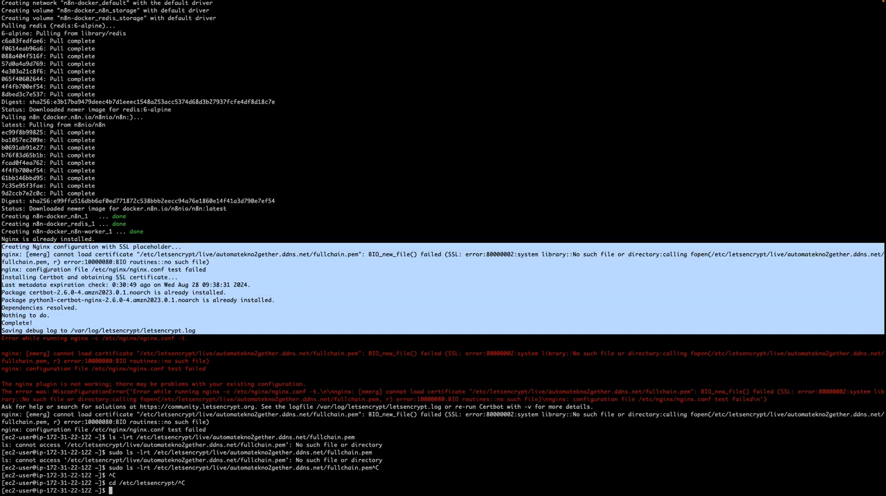
{"action": "type", "text": "cat s"}
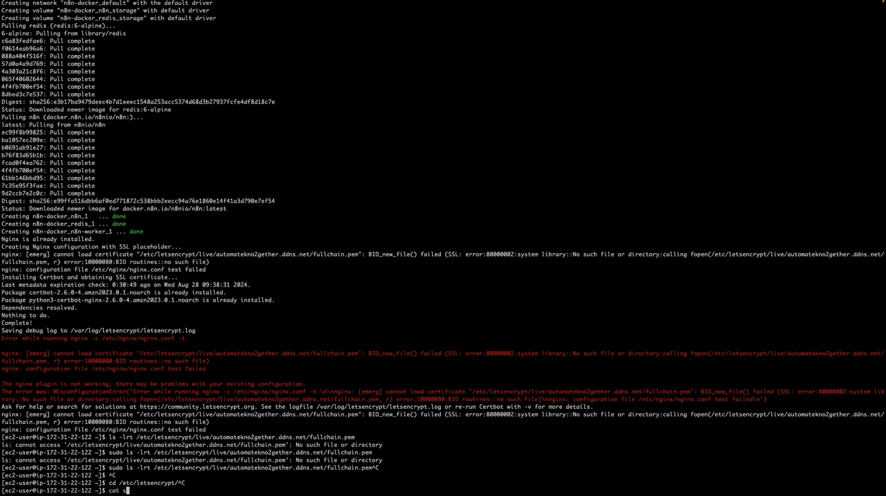
{"action": "key", "text": "Return"}
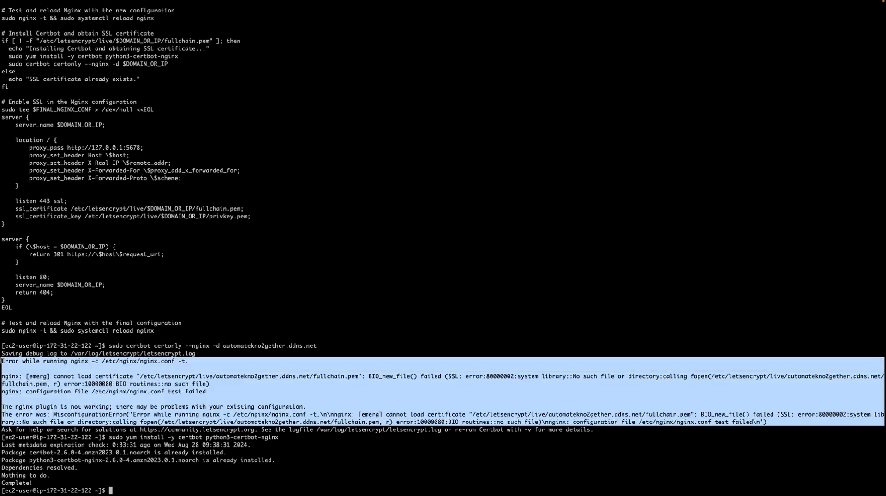
Step: Edit /etc/nginx/conf.d/n8n.conf with sudo vi, commenting out the listen 443 ssl and ssl_certificate lines
{"action": "type", "text": "vi /etc/nginx/nginx.conf"}
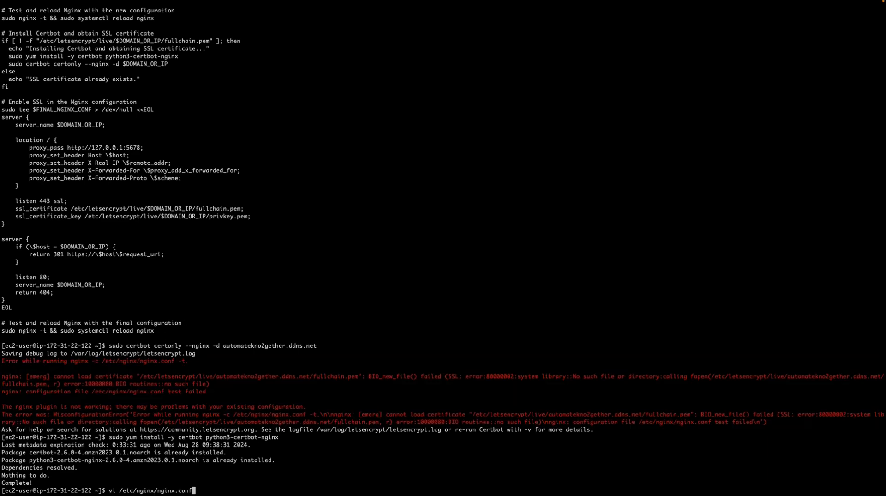
{"action": "key", "text": "Return"}
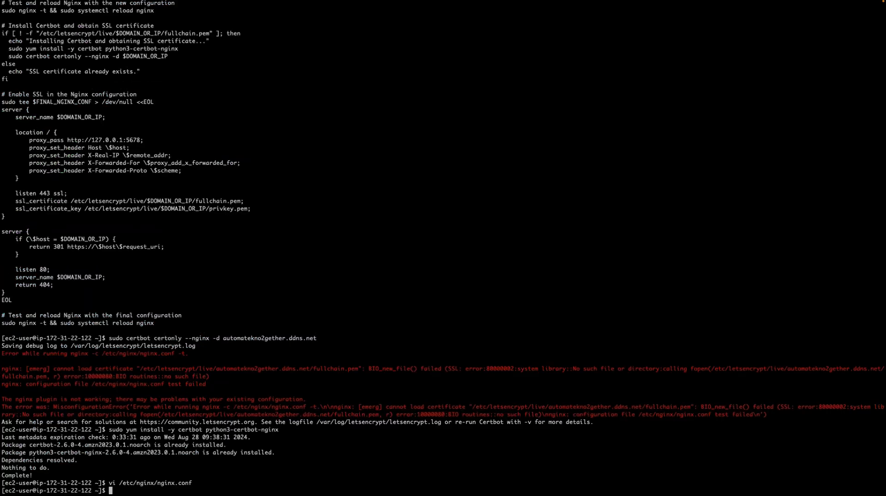
{"action": "key", "text": "Return"}
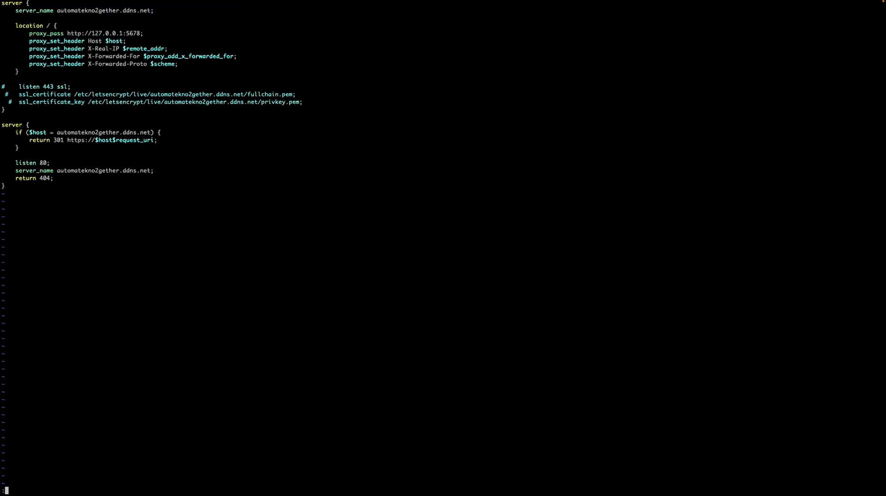
{"action": "key", "text": "Return"}
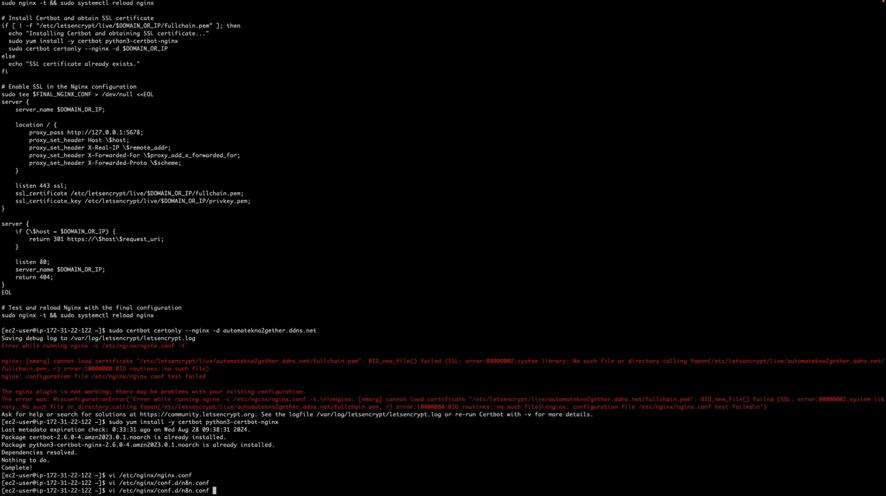
{"action": "type", "text": "sudo"}
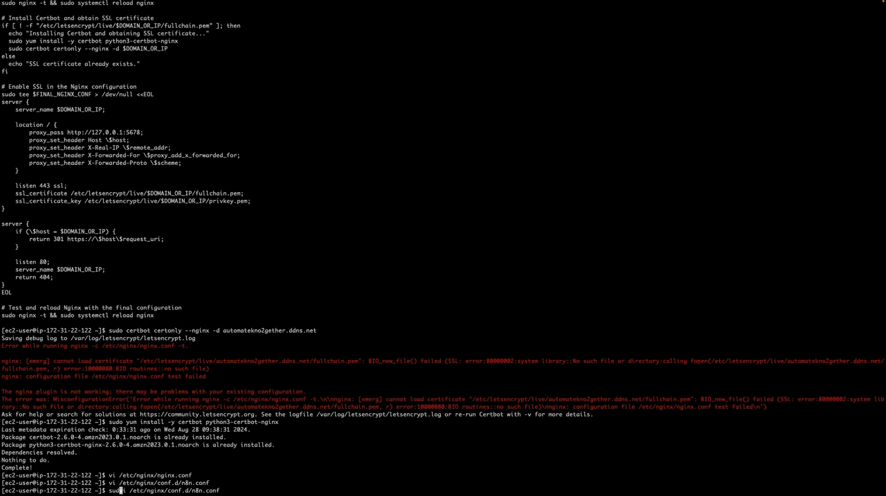
{"action": "key", "text": "Return"}
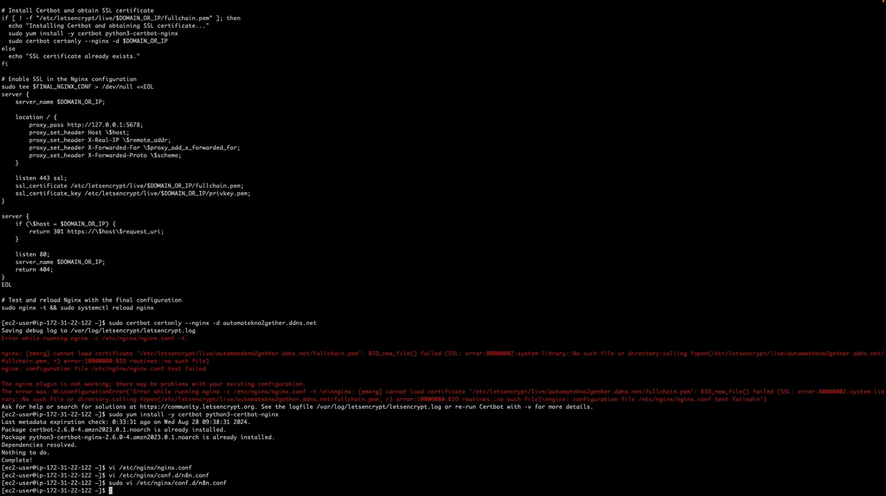
{"action": "mouse_move", "coordinate": [433, 239]}
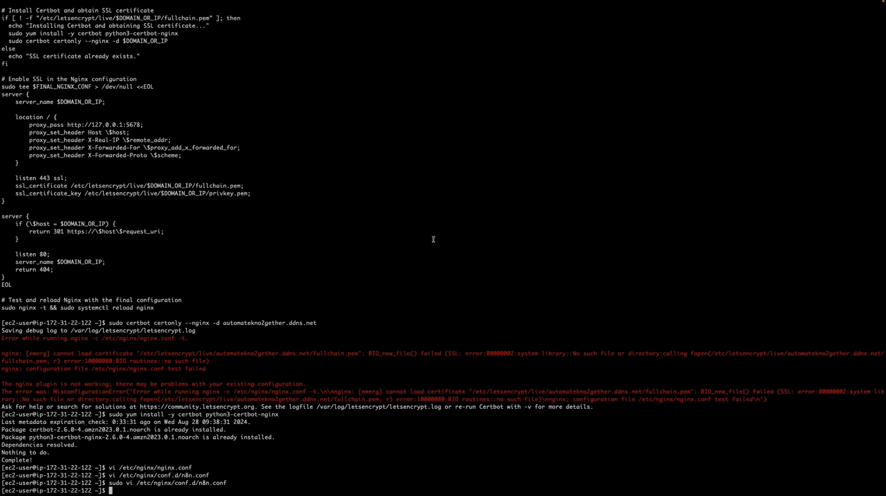
Step: Rerun the setup script and answer the Certbot prompts so the ddns certificate issues and nginx -t passes
{"action": "key", "text": "Return"}
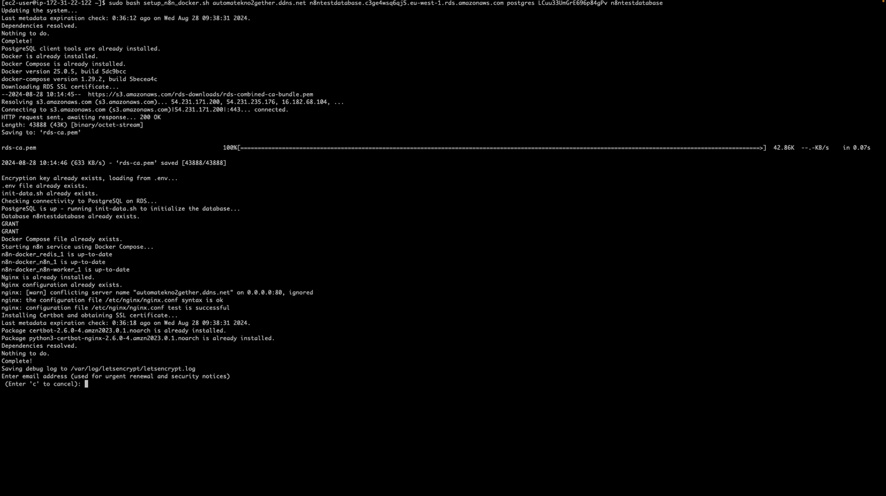
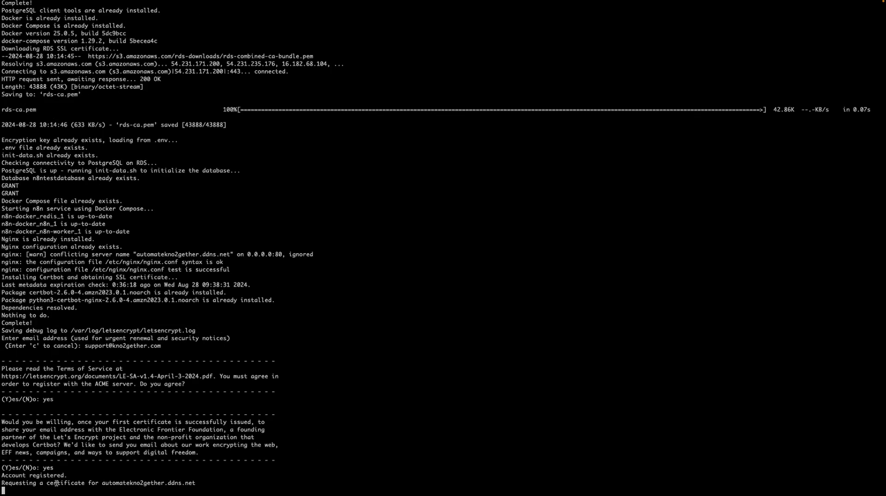
{"action": "scroll", "scroll_direction": "down", "scroll_amount": 3}
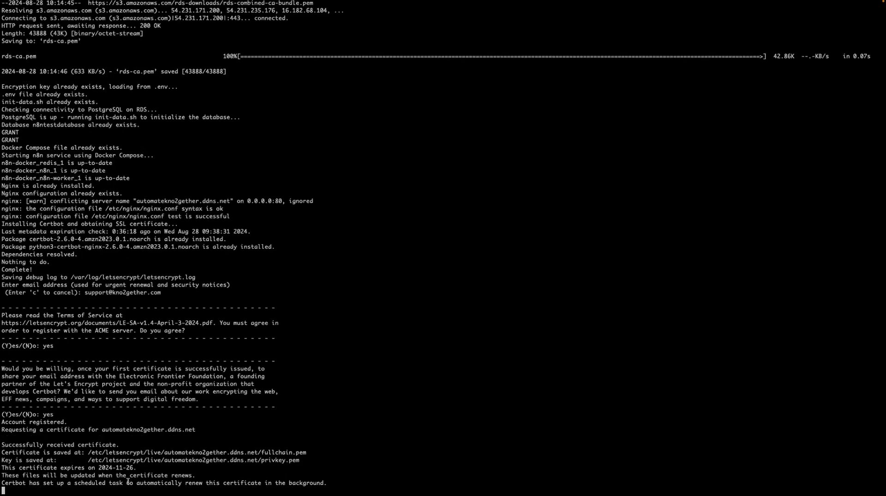
{"action": "scroll", "scroll_direction": "down", "scroll_amount": 3}
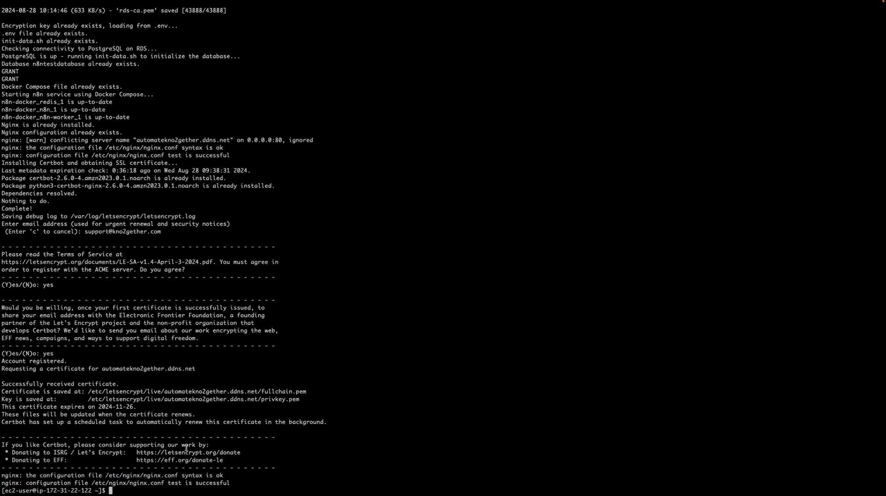
Step: View /etc/nginx/conf.d/n8n.conf with its 443 SSL proxy to port 5678 and port-80 redirect, then quit
{"action": "type", "text": "sudo vi /etc/nginx/conf.d/n8n.conf"}
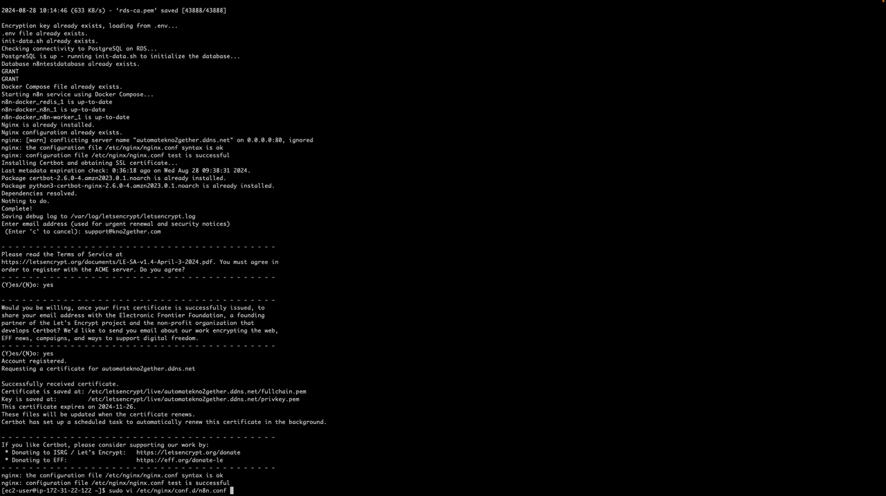
{"action": "key", "text": "Return"}
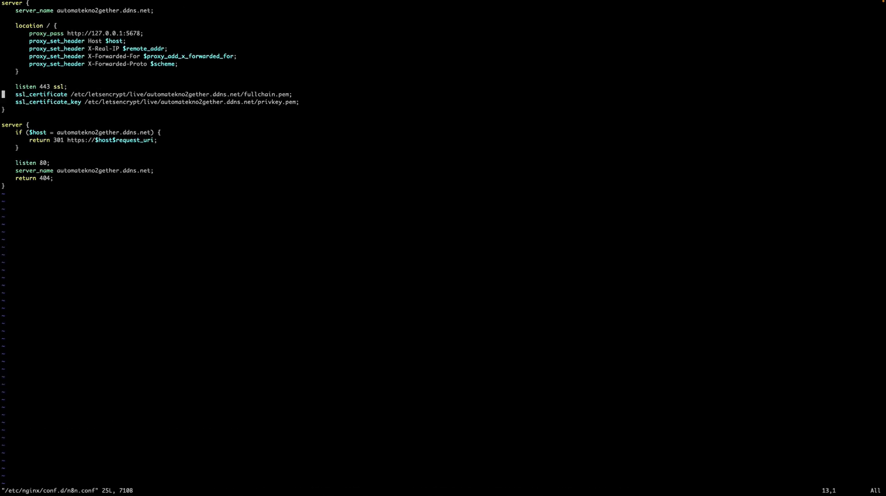
{"action": "key", "text": "Down"}
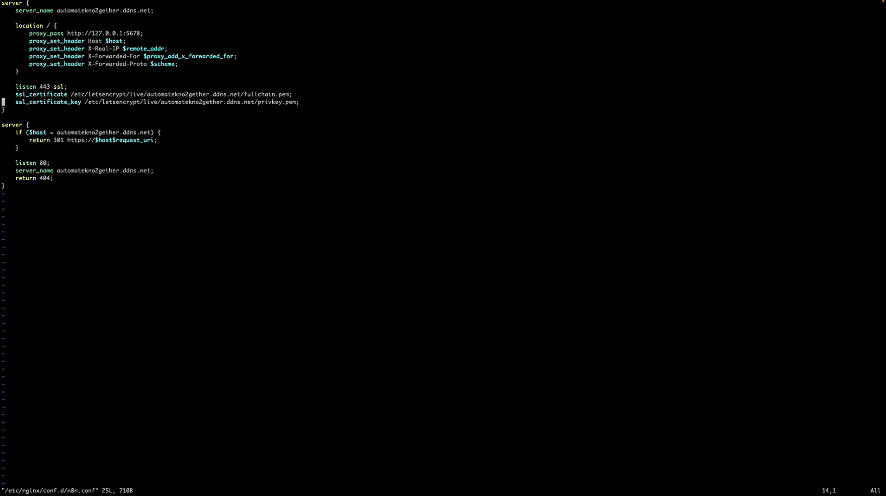
{"action": "key", "text": "Up"}
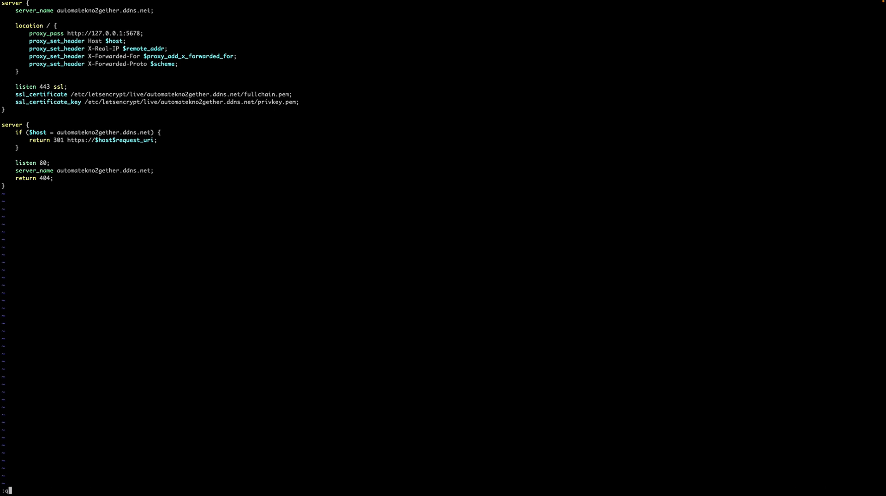
{"action": "key", "text": "Return"}
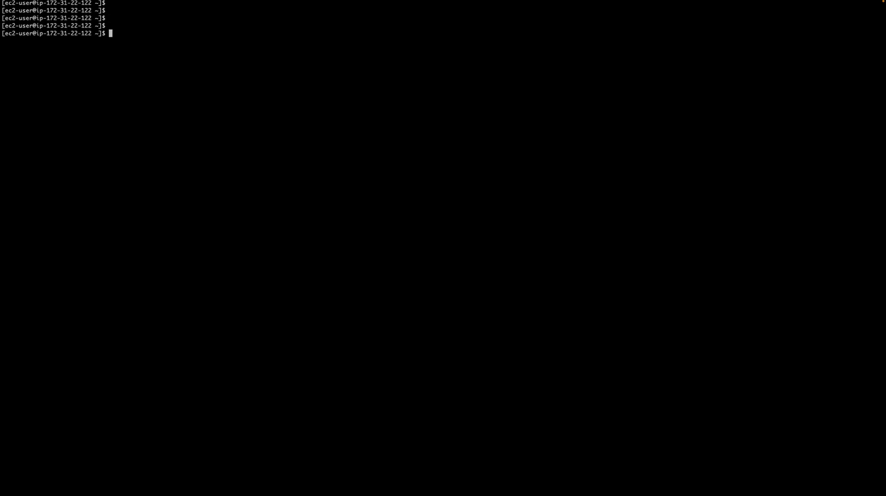
Step: Reopen the n8n site config once more, then leave a cleared terminal prompt
{"action": "type", "text": "sudo vi /etc/nginx/conf.d/n8n.conf"}
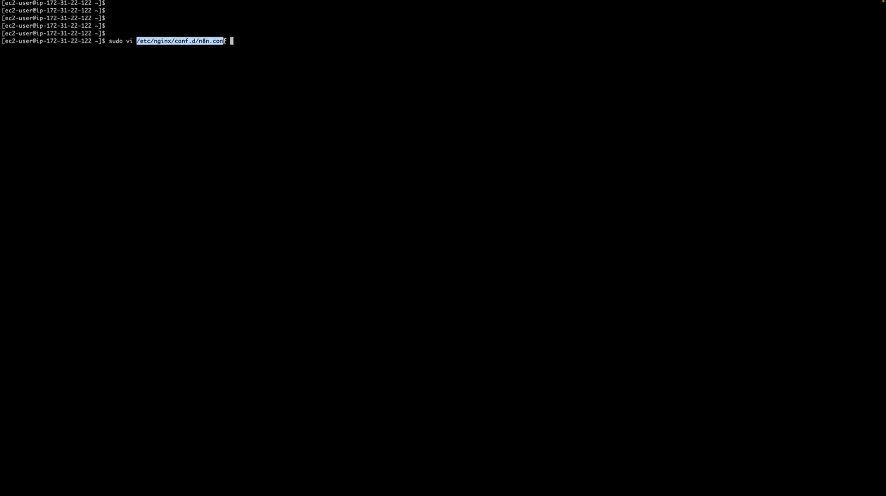
{"action": "key", "text": "Return"}
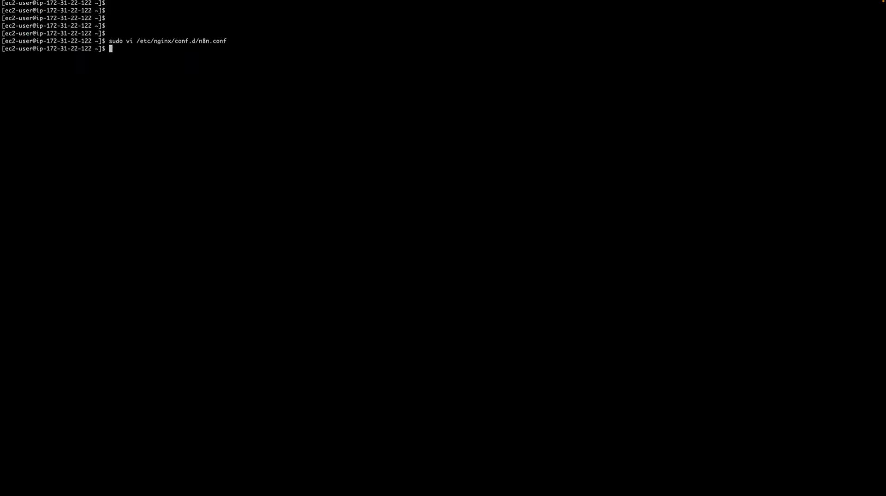
{"action": "type", "text": "clear"}
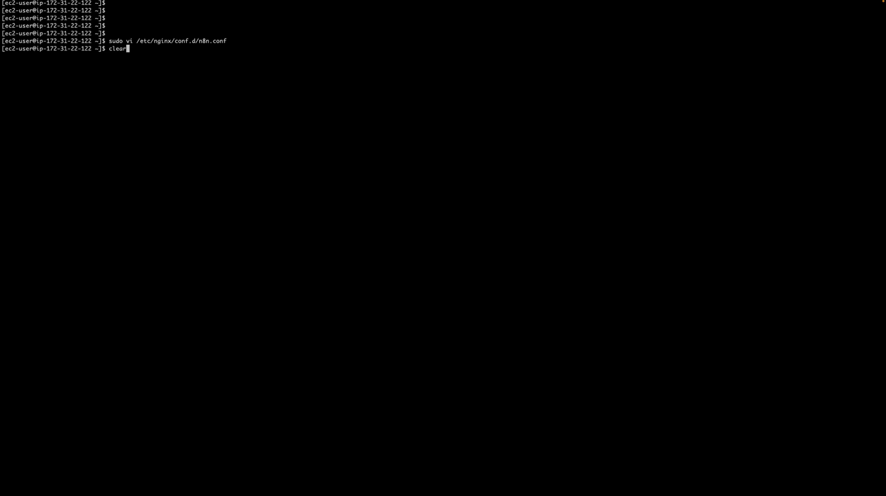
{"action": "key", "text": "Return"}
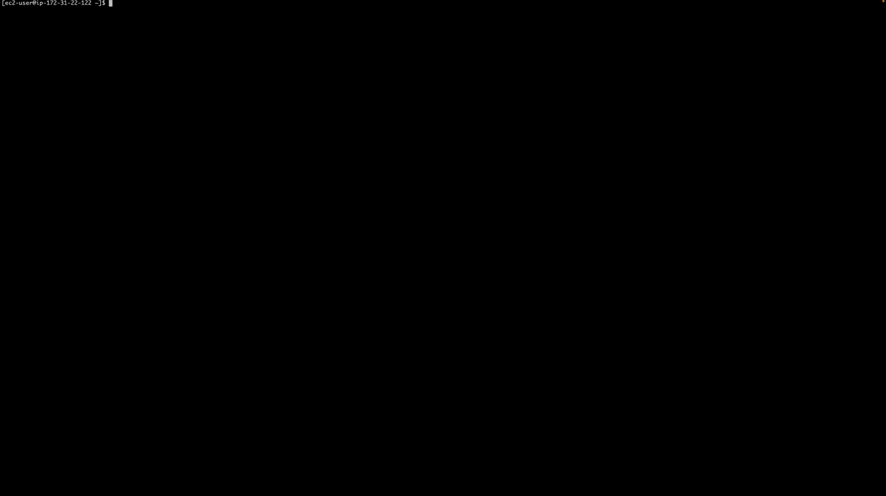
Step: Confirm the n8n, worker and redis containers are running with sudo docker ps
{"action": "key", "text": "Return"}
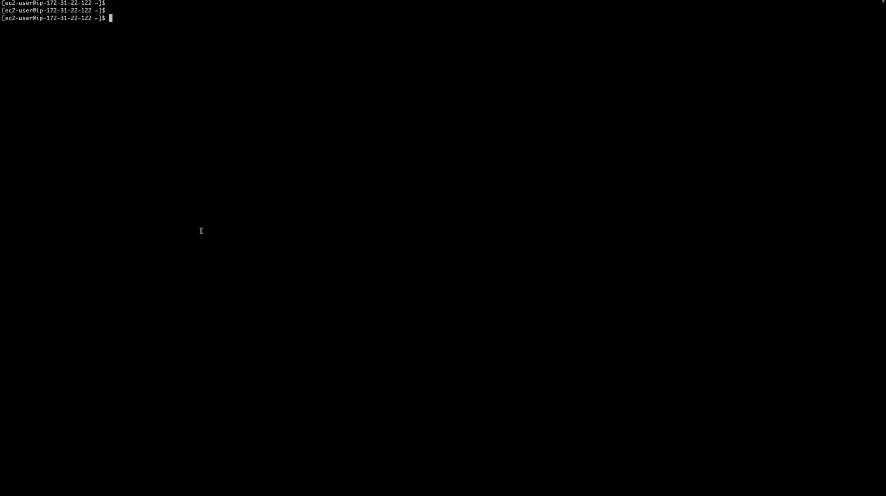
{"action": "type", "text": "do"}
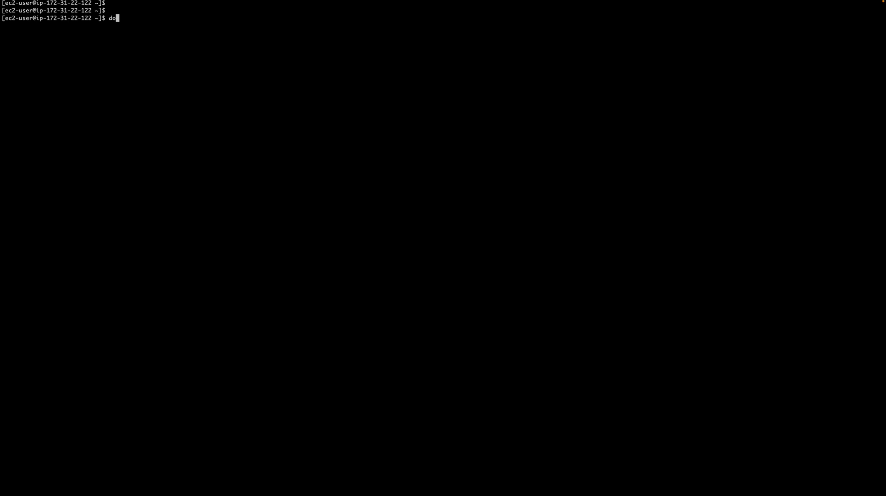
{"action": "key", "text": "Return"}
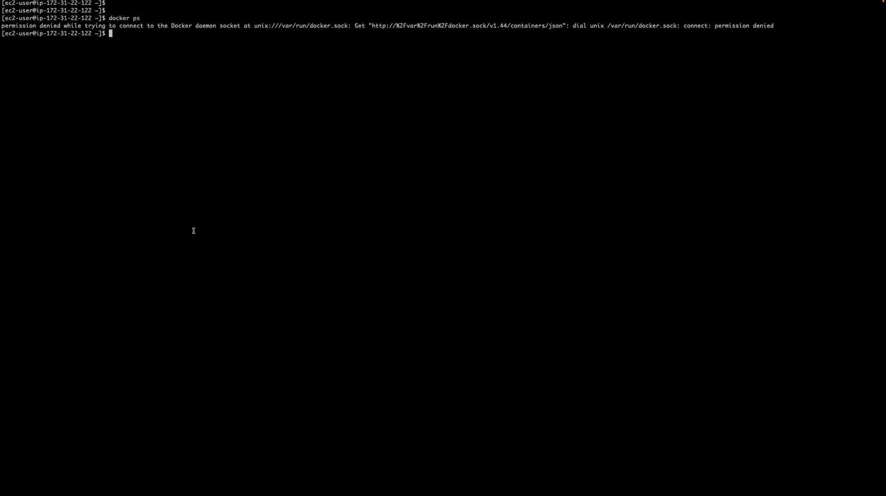
{"action": "type", "text": "sudo docker p"}
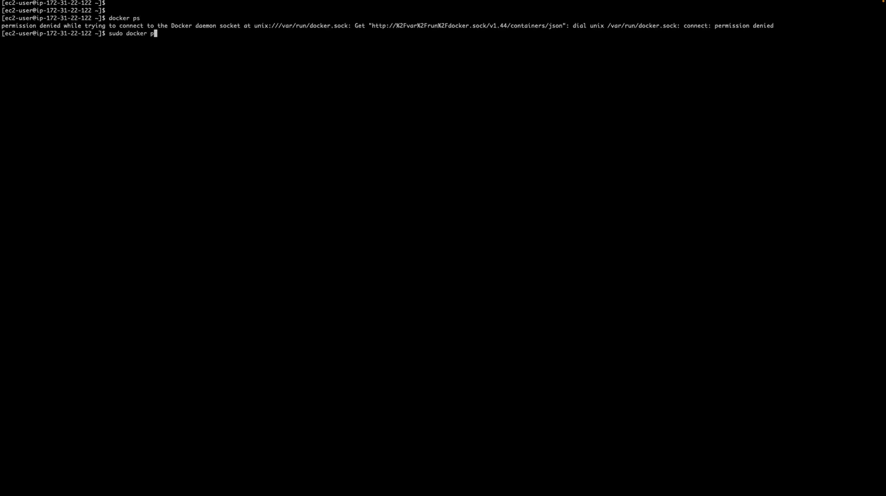
{"action": "key", "text": "Return"}
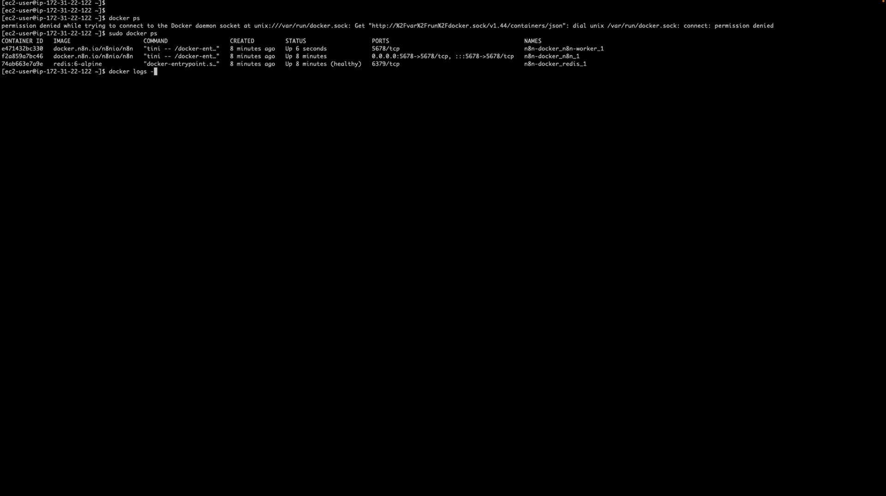
Step: Follow the n8n container's logs with sudo docker logs -f
{"action": "key", "text": "Return"}
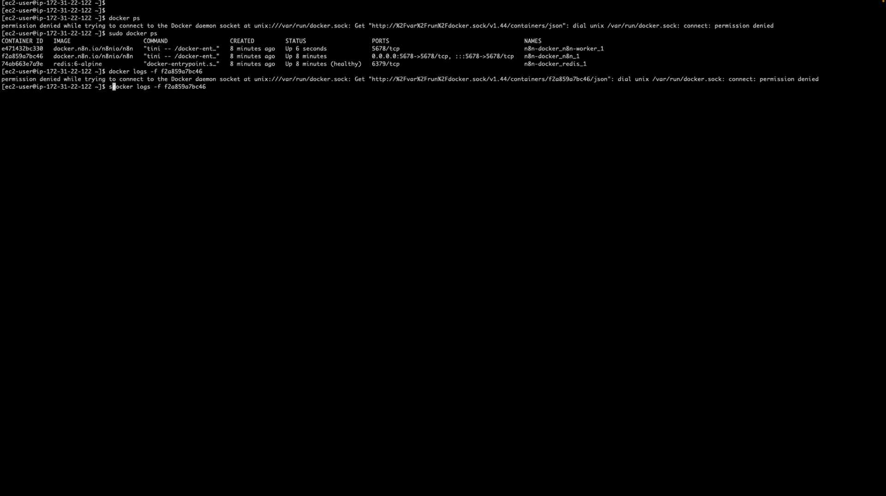
{"action": "key", "text": "Return"}
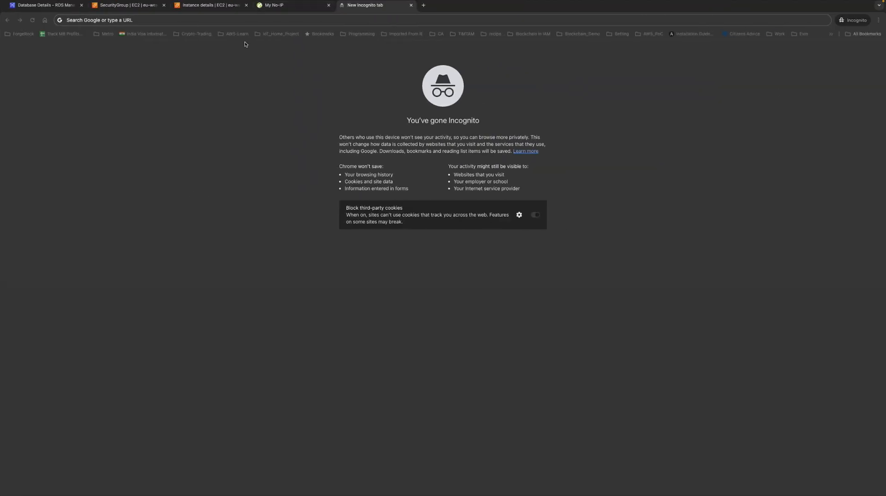
{"action": "type", "text": "https://automatekno2gether.ddns.net"}
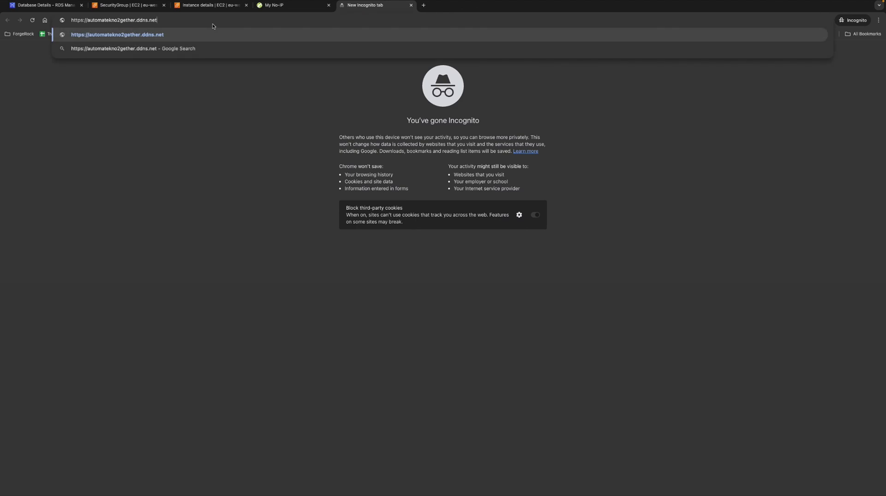
{"action": "key", "text": "Return"}
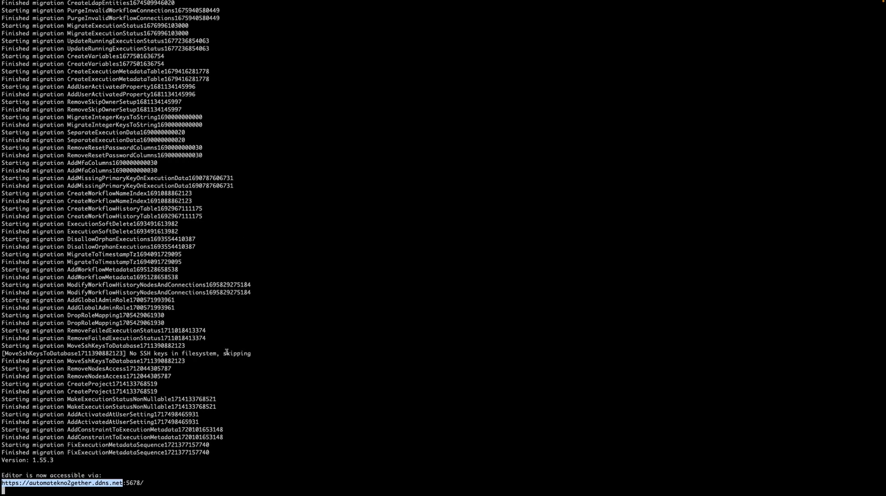
Step: Stop the log follow, recheck the containers with sudo docker ps and clear the screen
{"action": "type", "text": "docker ps"}
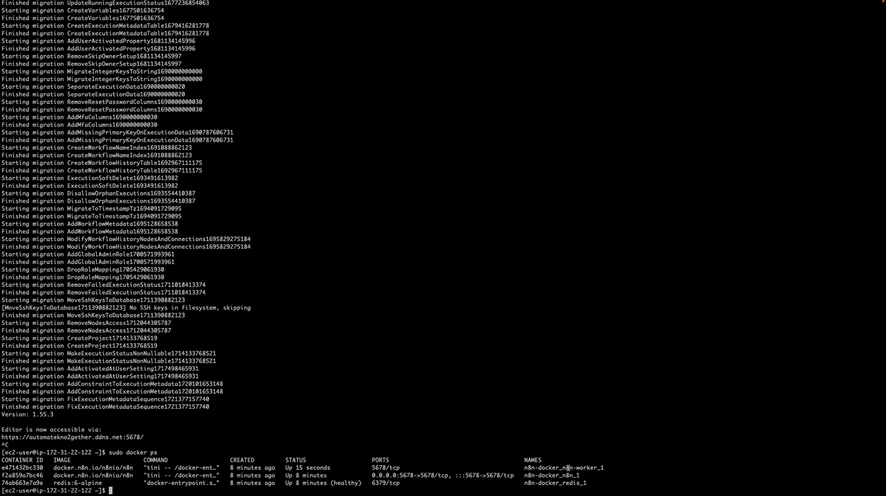
{"action": "double_click", "coordinate": [557, 482]}
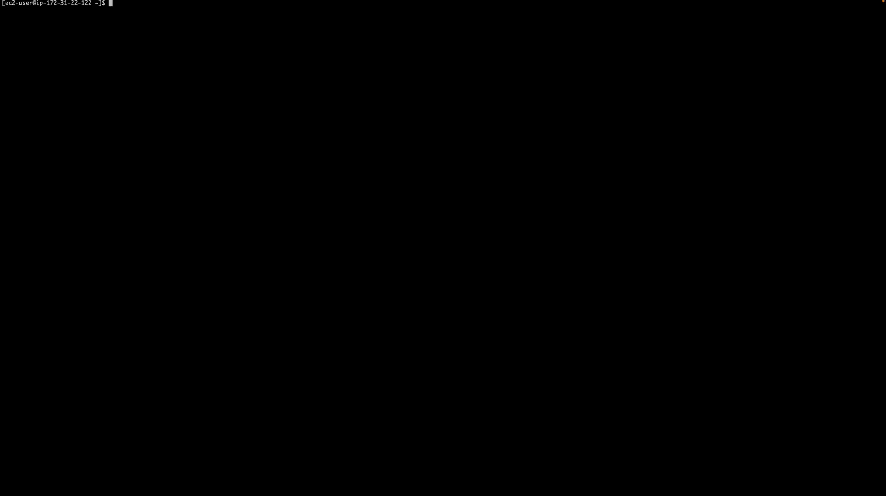
{"action": "key", "text": "Return"}
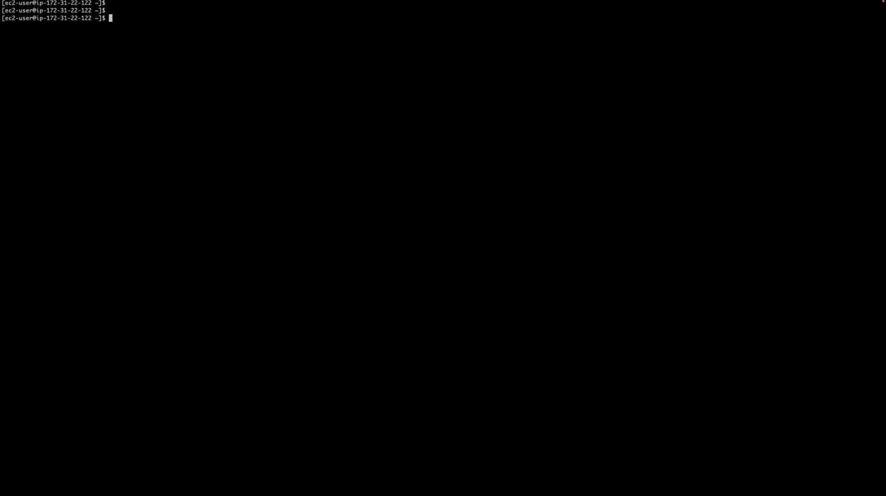